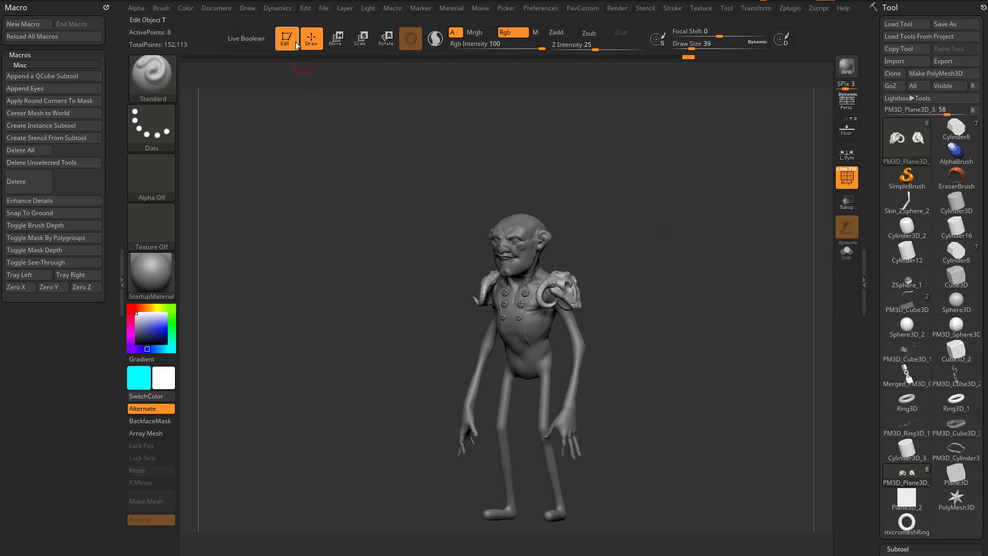
- Replace the character sculpt with a Cube3D tool drawn on canvas in Edit mode
{"action": "left_click", "coordinate": [285, 39]}
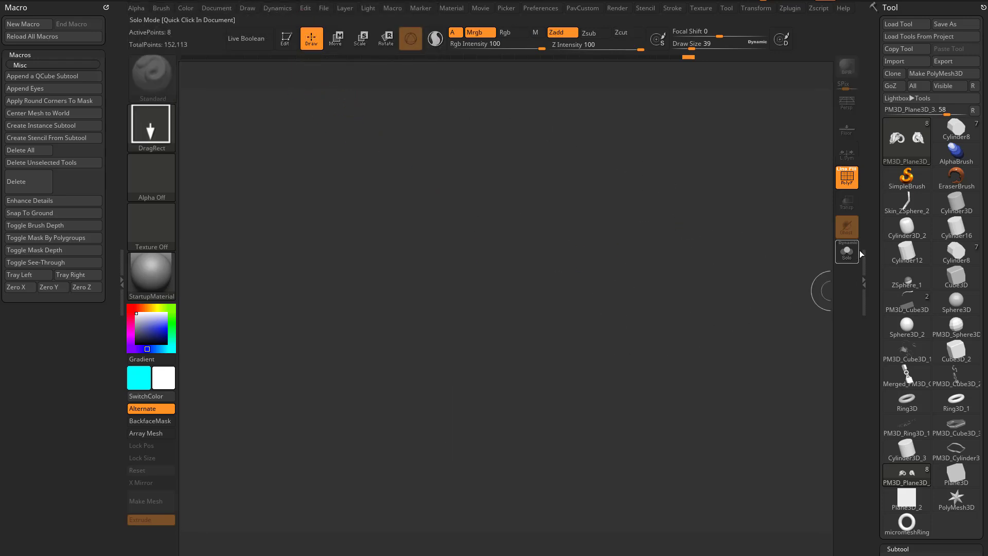
{"action": "left_click", "coordinate": [906, 140]}
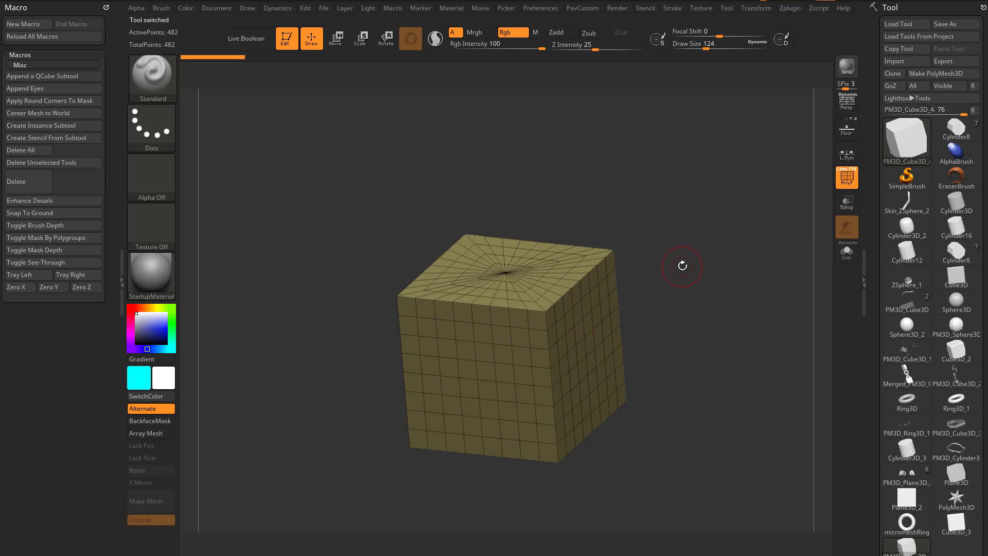
{"action": "mouse_move", "coordinate": [662, 367]}
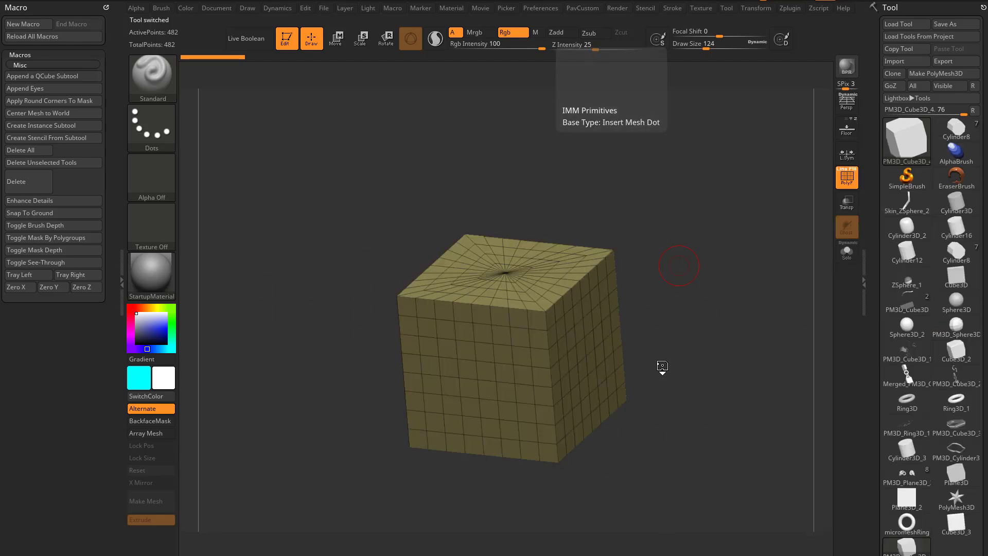
- Insert an IMM sphere below the cube, set it to Subtract and enable Live Boolean
{"action": "left_click", "coordinate": [152, 77]}
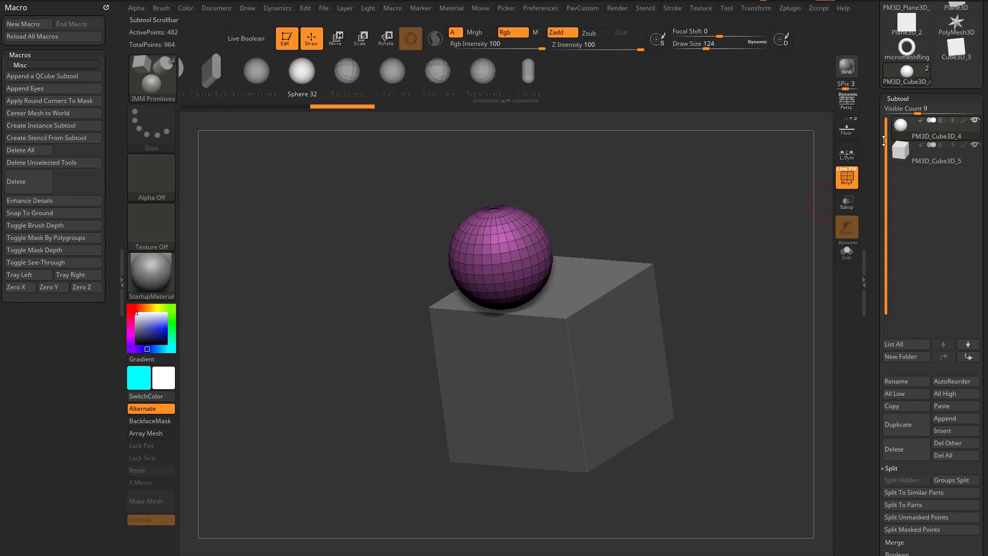
{"action": "left_click", "coordinate": [969, 356]}
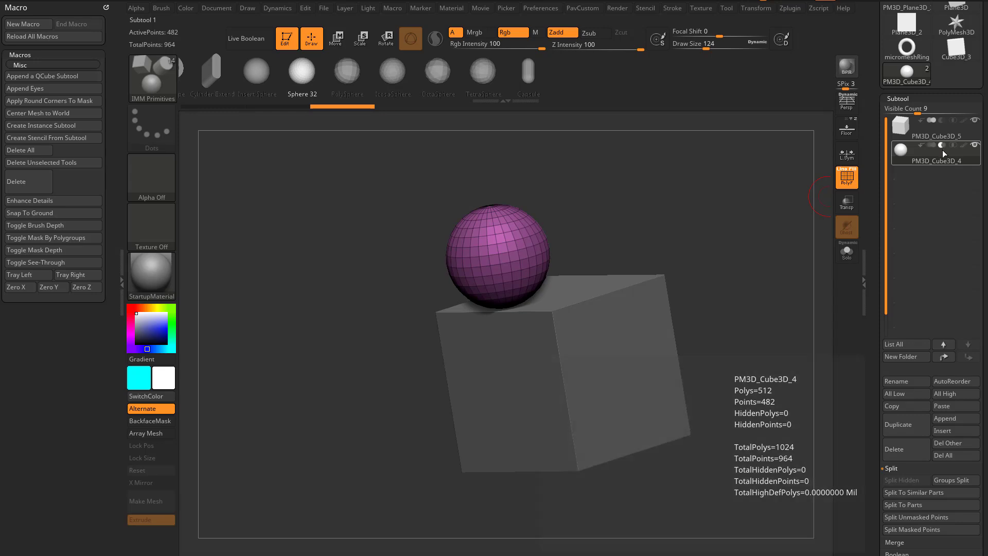
{"action": "left_click", "coordinate": [247, 39]}
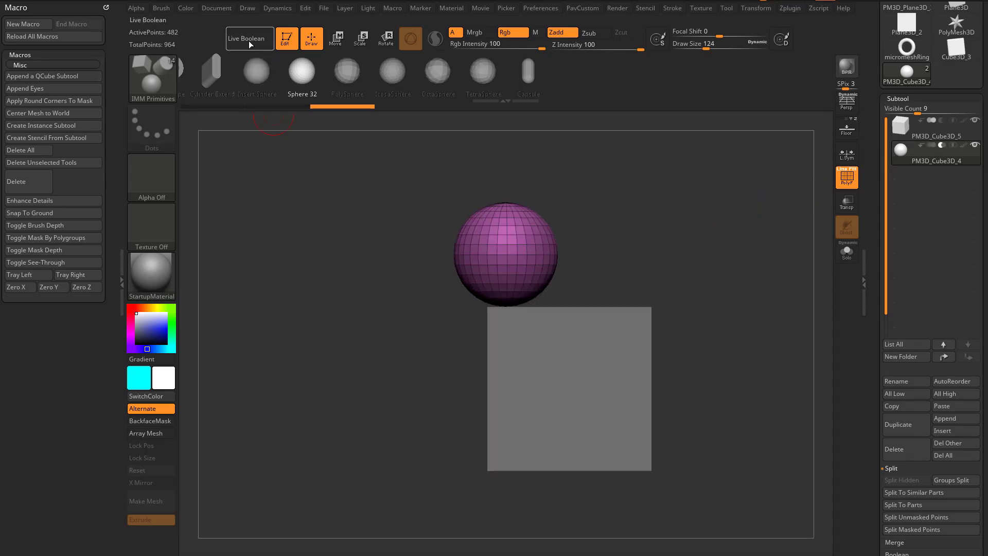
{"action": "left_click", "coordinate": [336, 39]}
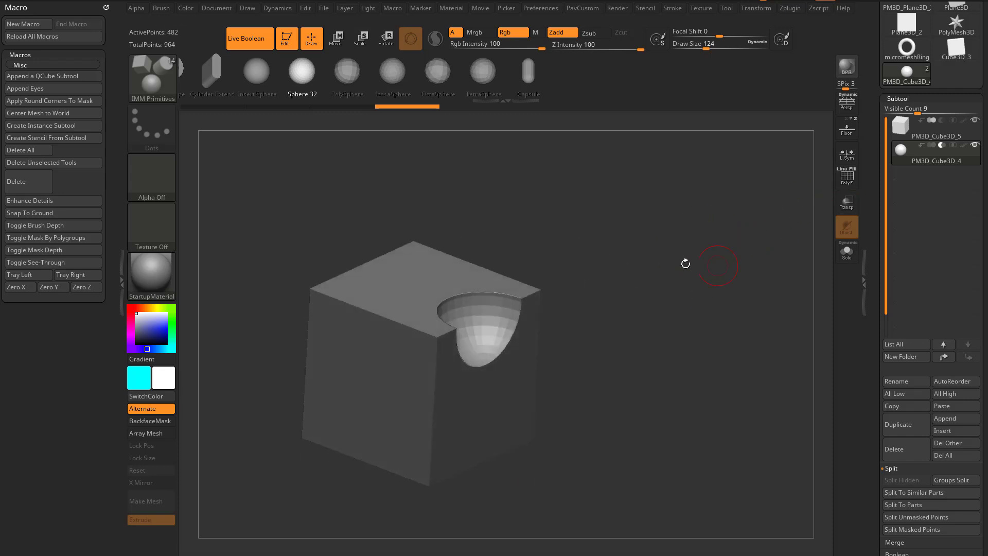
- Reposition the subtracting sphere within the box using the Transpose gizmo
{"action": "left_click", "coordinate": [336, 39]}
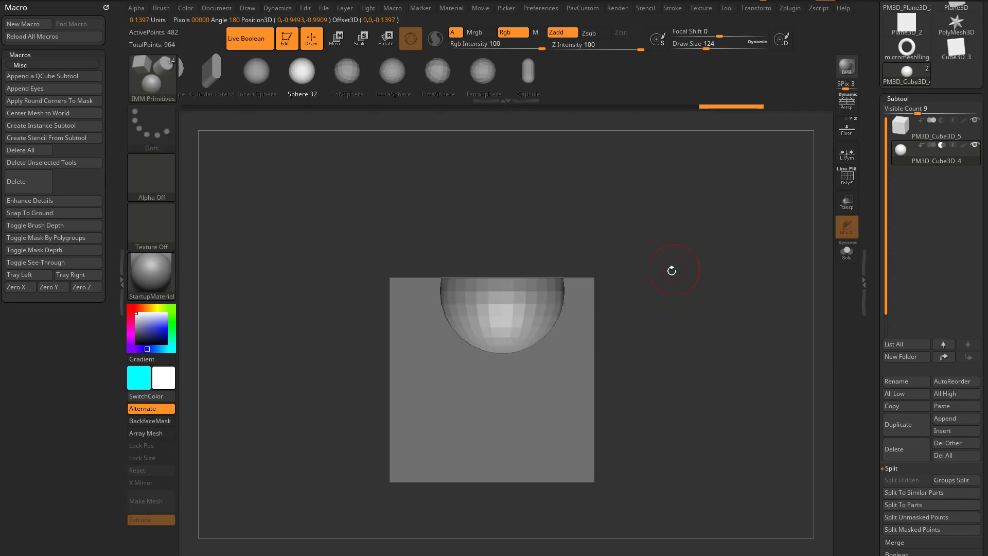
{"action": "left_click", "coordinate": [336, 38]}
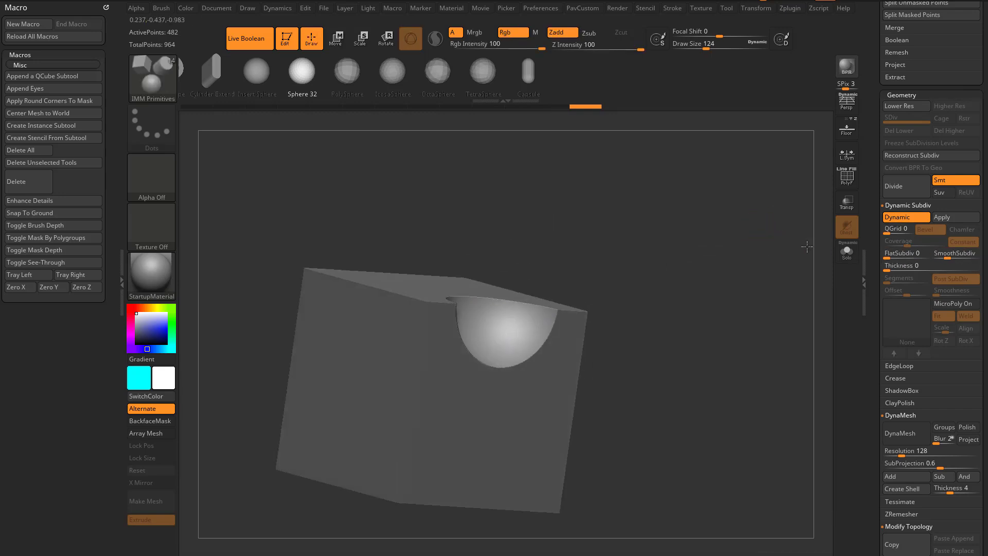
{"action": "left_click", "coordinate": [335, 39]}
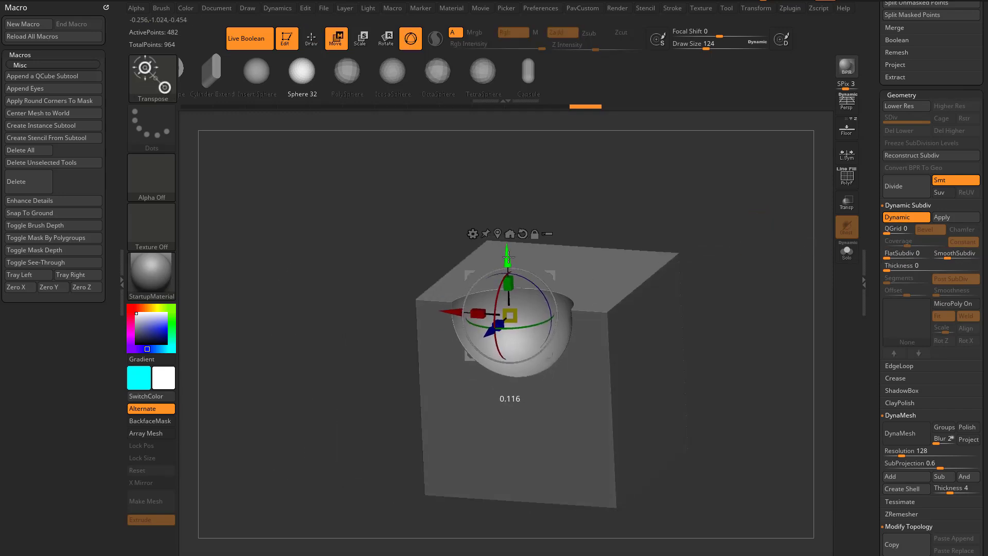
{"action": "left_click", "coordinate": [311, 38]}
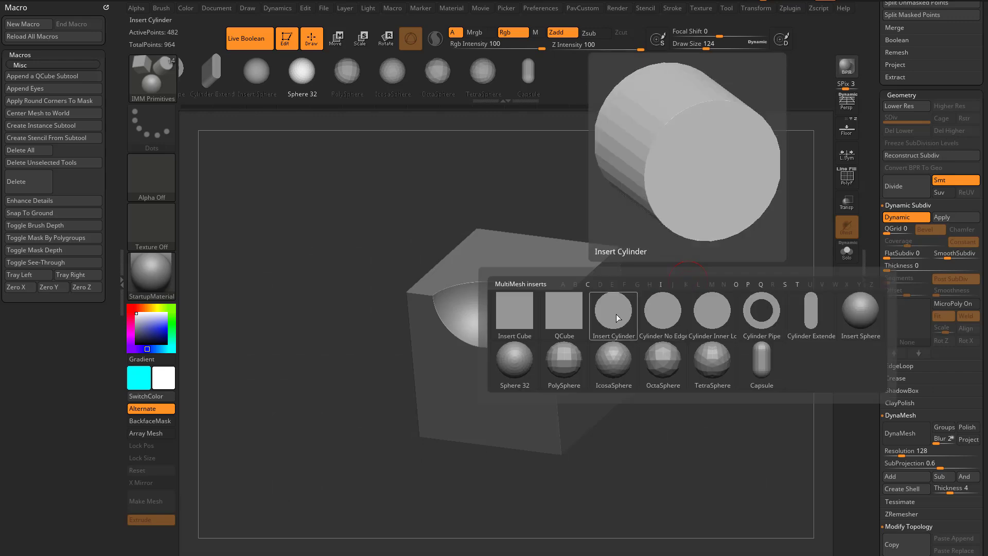
- Insert a cylinder on the box's side face and check the subtracted round hole
{"action": "left_click", "coordinate": [612, 315]}
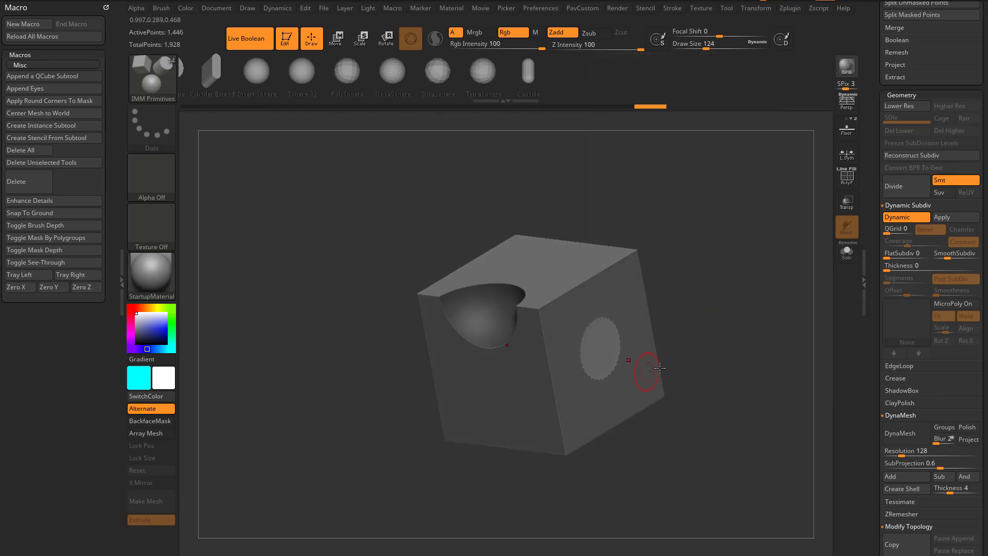
{"action": "left_click", "coordinate": [847, 177]}
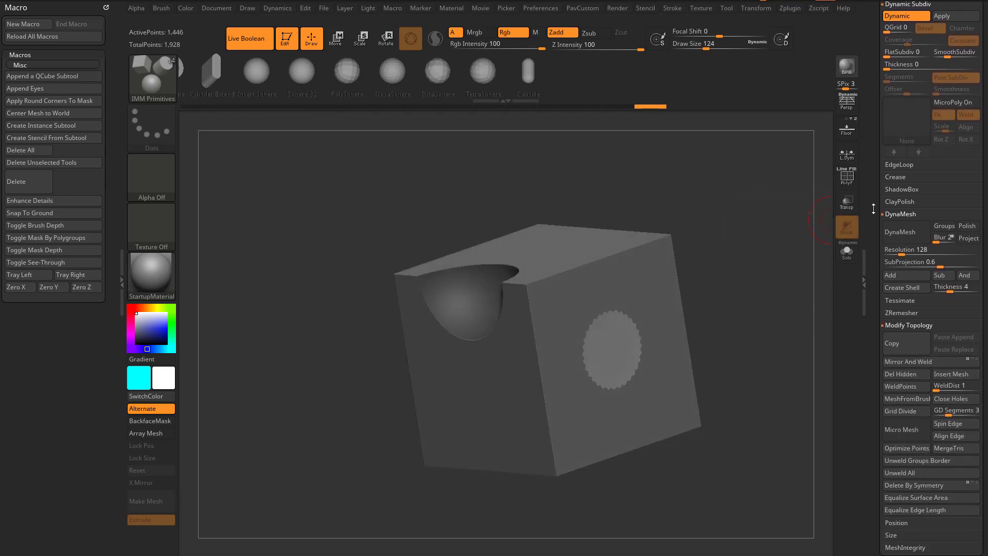
{"action": "scroll", "scroll_direction": "down", "scroll_amount": 3}
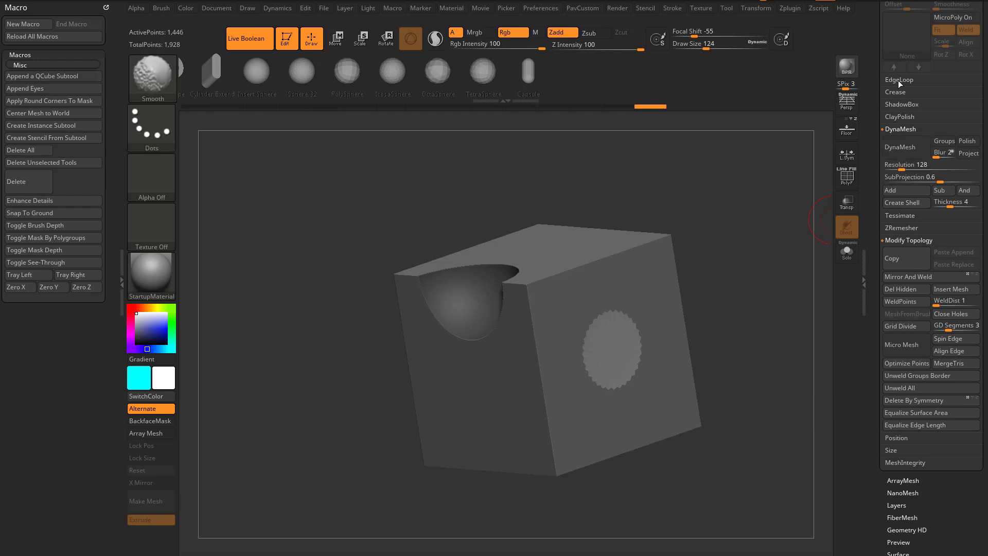
{"action": "left_click", "coordinate": [895, 92]}
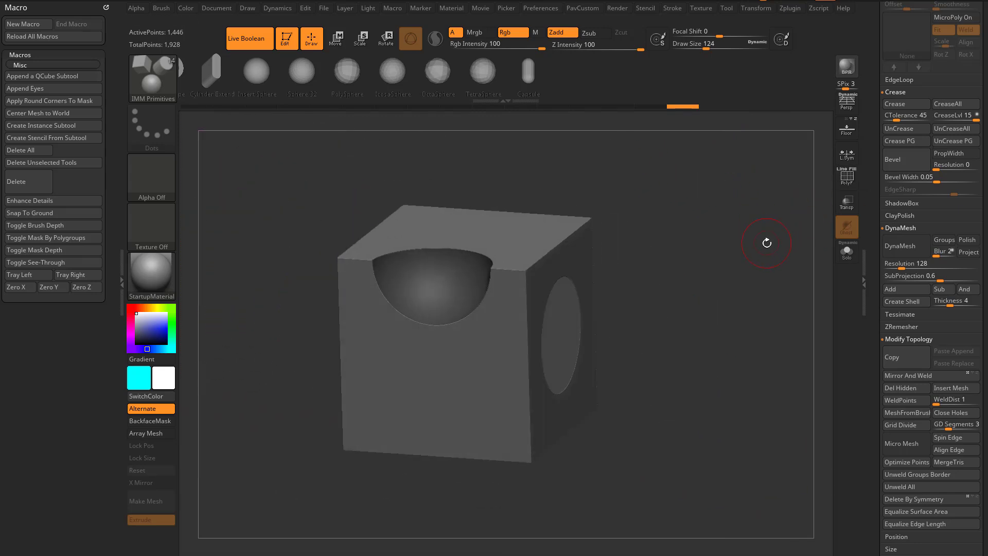
{"action": "left_click", "coordinate": [335, 38]}
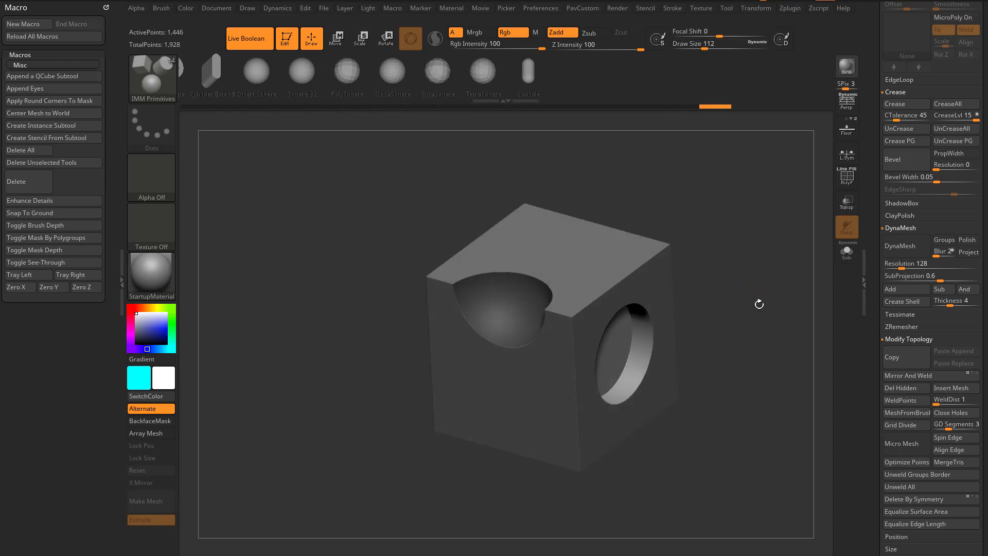
{"action": "left_click", "coordinate": [336, 39]}
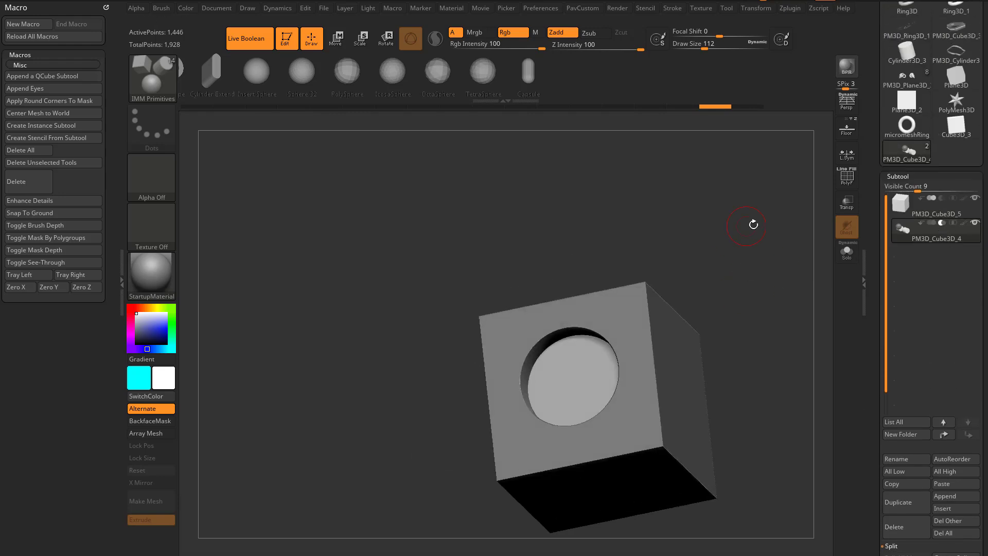
- Insert a cube cutter and move it across the box top to notch a slot
{"action": "left_click", "coordinate": [846, 253]}
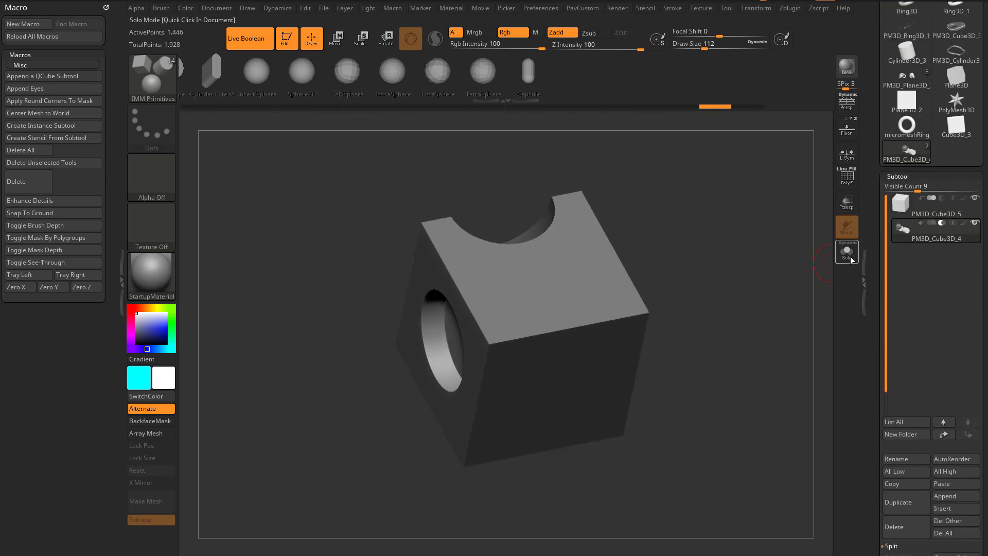
{"action": "left_click", "coordinate": [848, 252]}
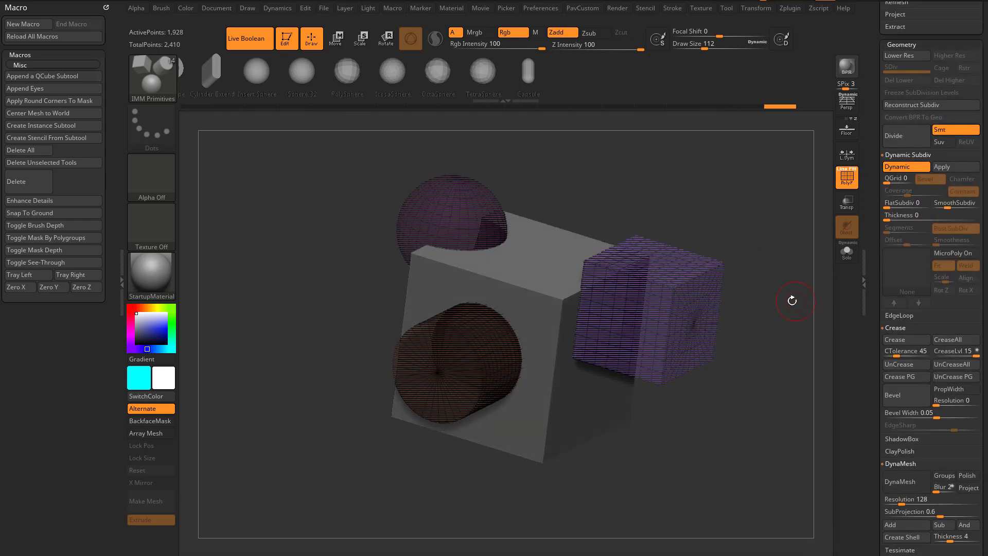
{"action": "left_click", "coordinate": [336, 39]}
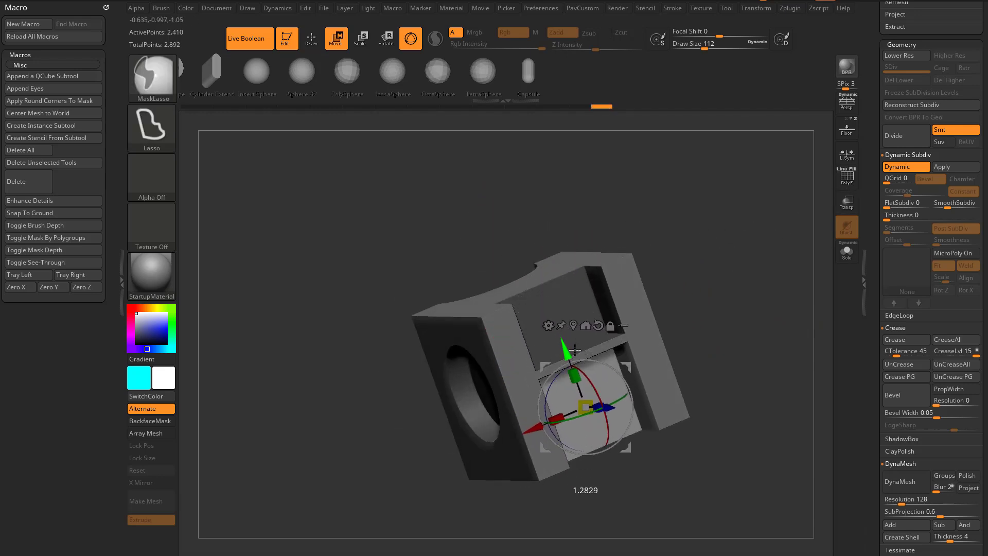
{"action": "left_click", "coordinate": [310, 39]}
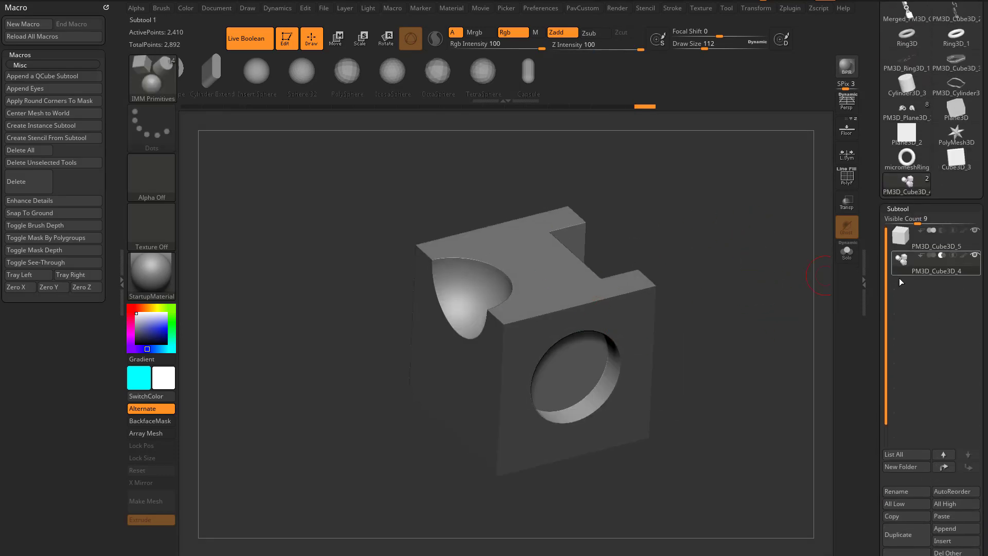
{"action": "left_click", "coordinate": [336, 39]}
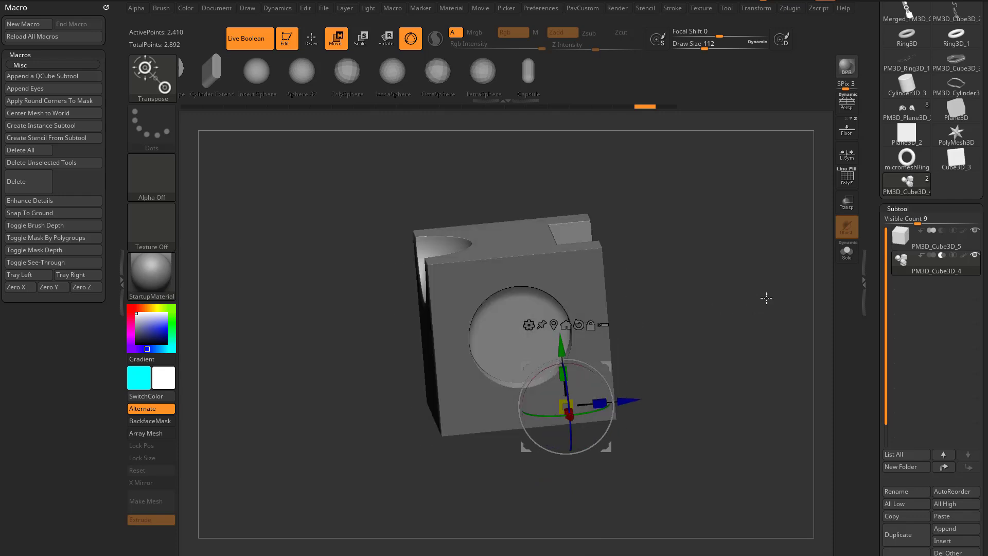
- Bake the live Boolean into the single UMesh_PM3D_Cube3D_5 mesh
{"action": "left_click", "coordinate": [310, 39]}
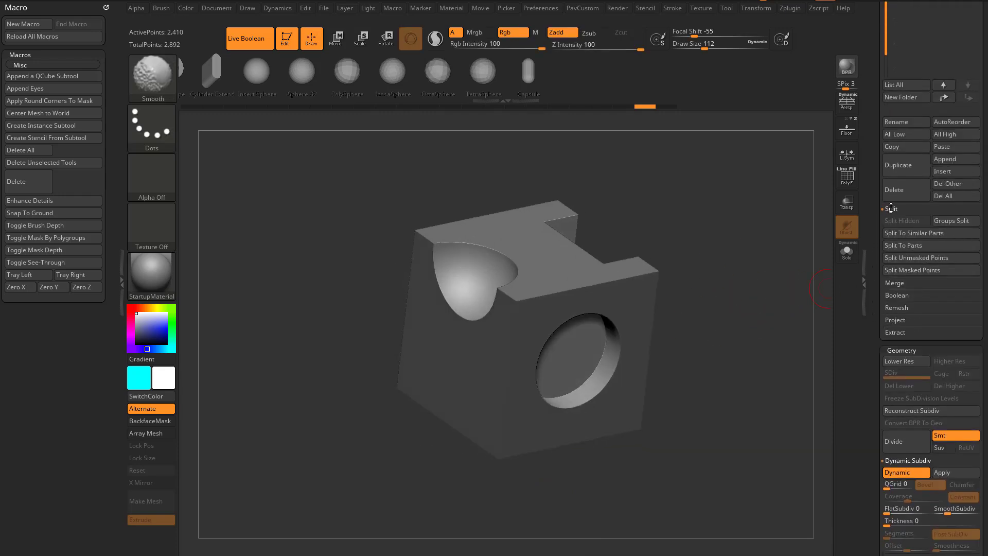
{"action": "left_click", "coordinate": [895, 295]}
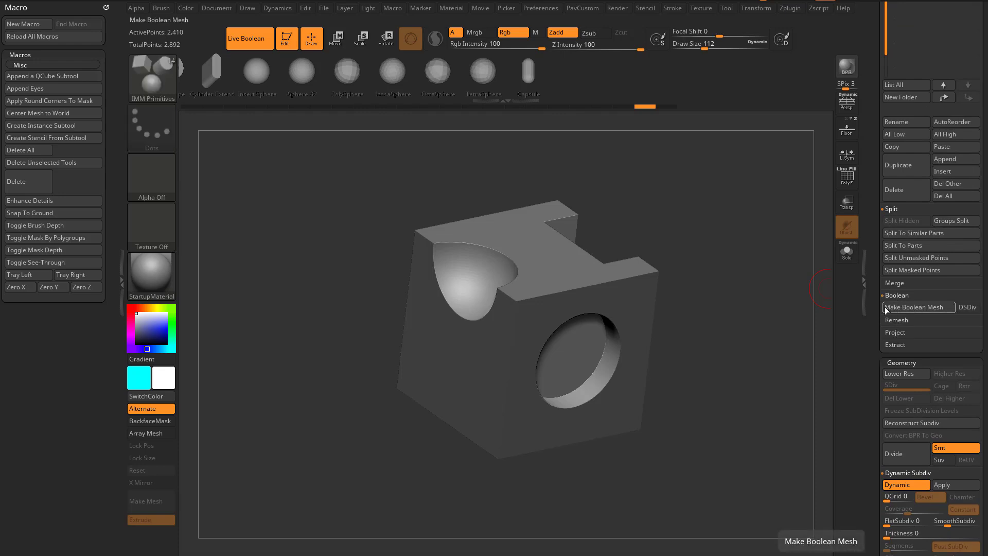
{"action": "mouse_move", "coordinate": [475, 300]}
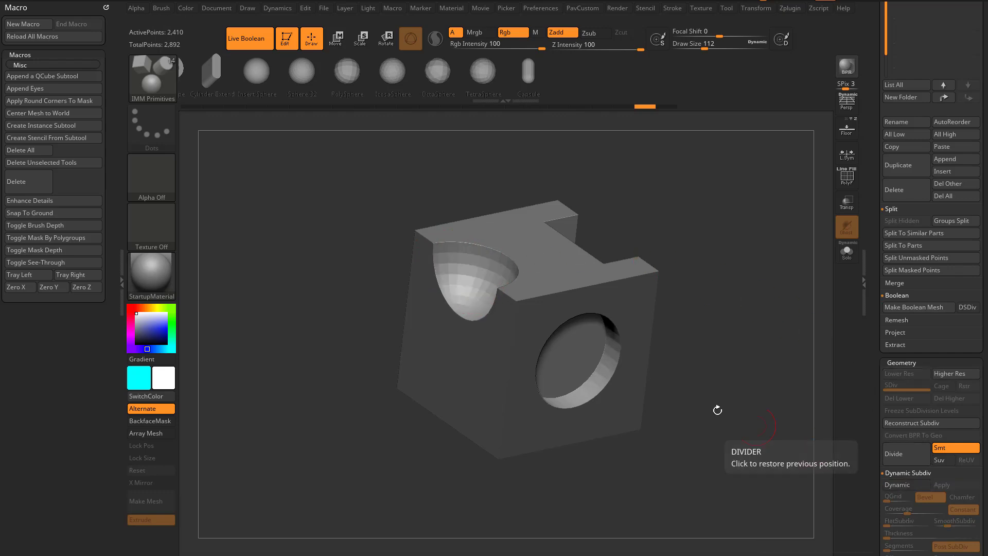
{"action": "mouse_move", "coordinate": [878, 472]}
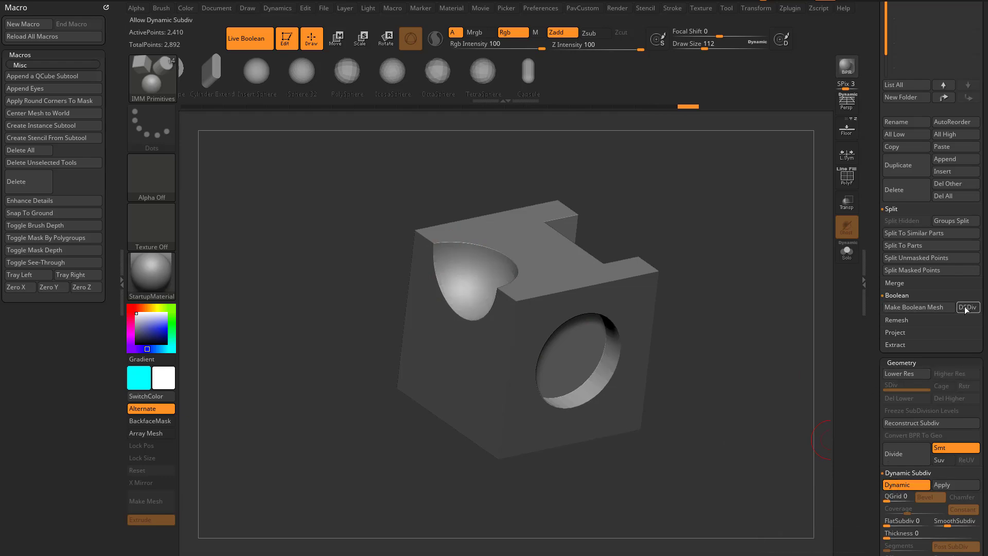
{"action": "mouse_move", "coordinate": [918, 308]}
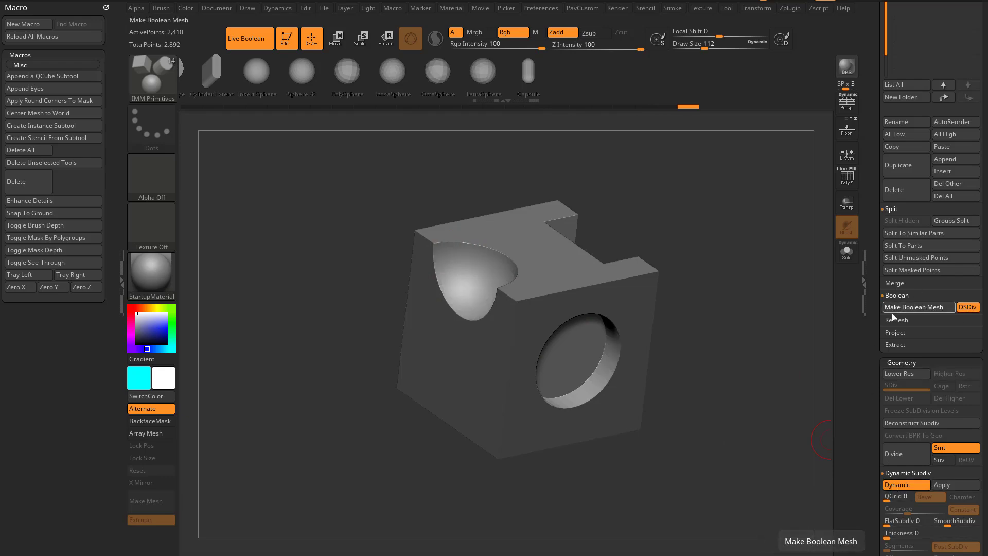
{"action": "left_click", "coordinate": [917, 306]}
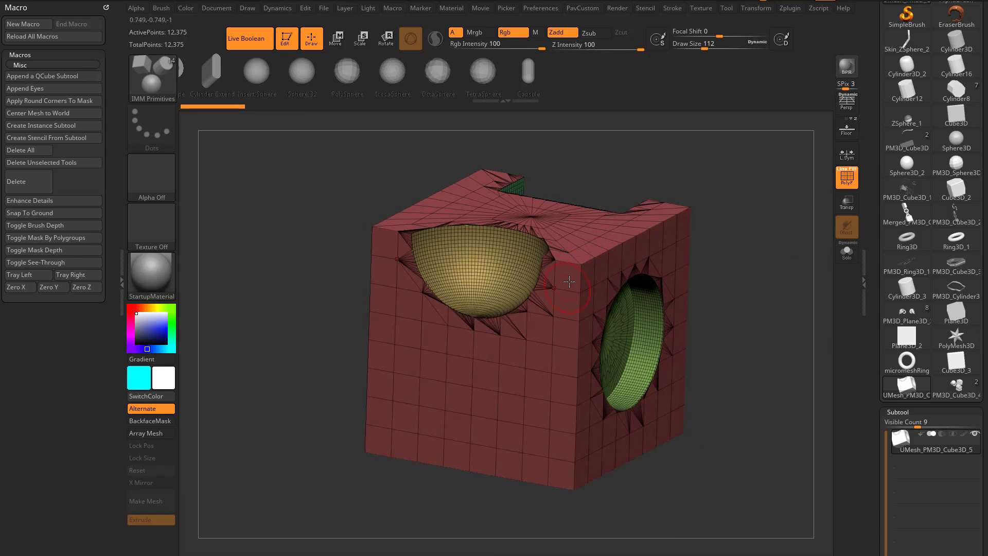
- Set up ZRemesher with DetectEdges kept and Half enabled
{"action": "left_click", "coordinate": [582, 8]}
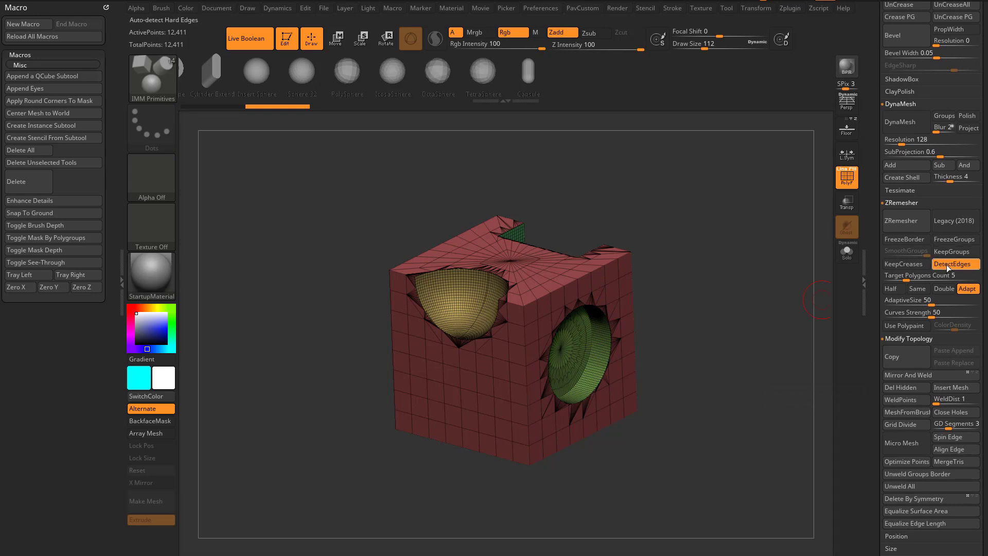
{"action": "left_click", "coordinate": [893, 289]}
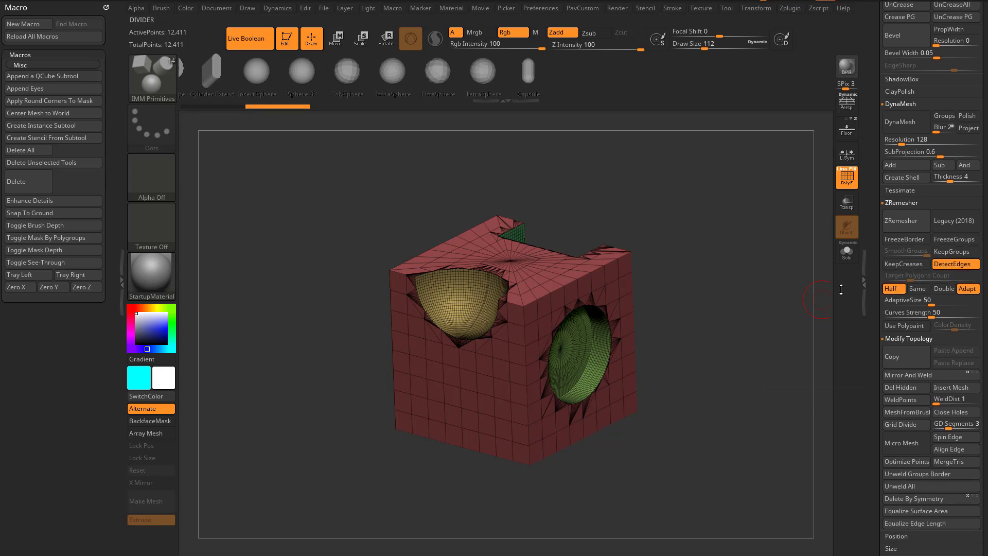
{"action": "mouse_move", "coordinate": [907, 239]}
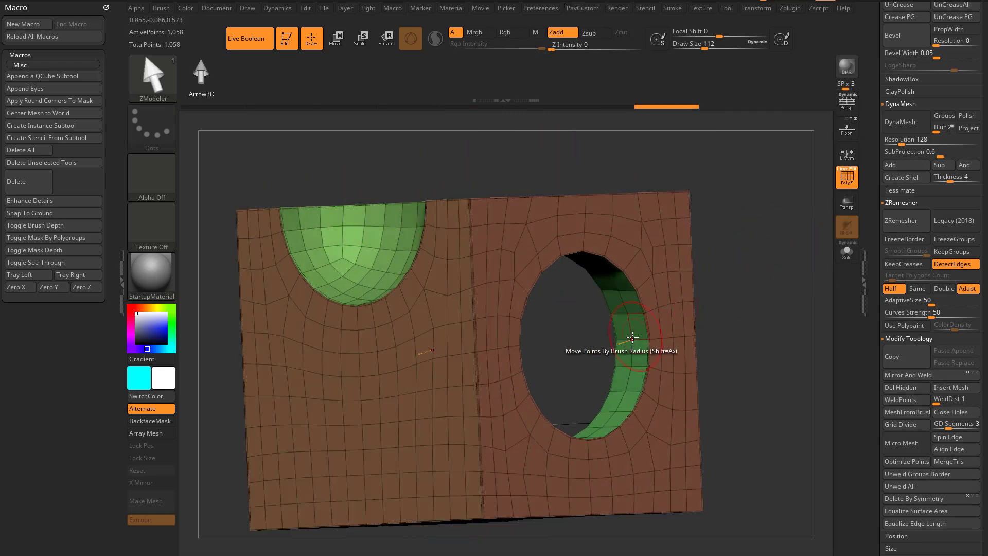
- Bevel the edge loops around the round hole rim with ZModeler, then toggle PolyF
{"action": "right_click", "coordinate": [633, 337]}
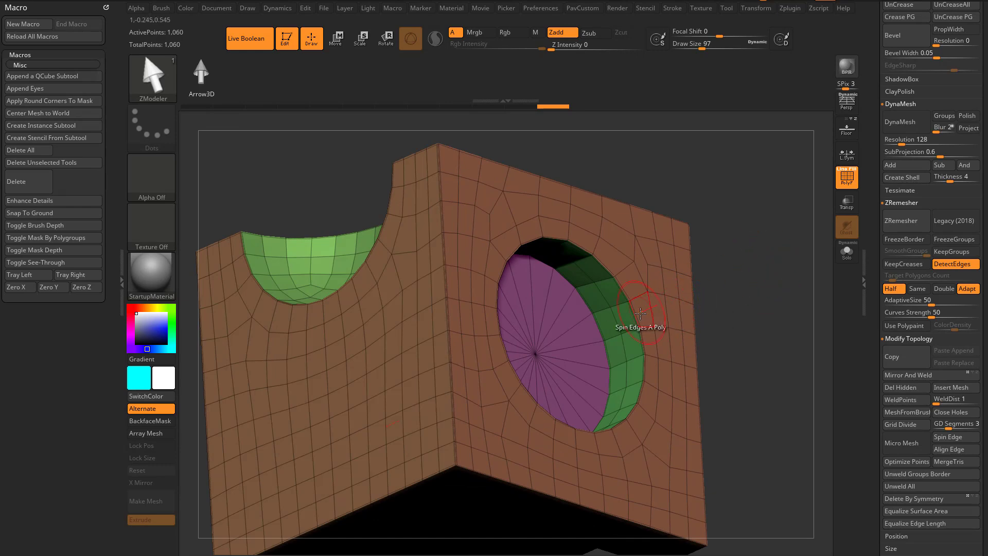
{"action": "right_click", "coordinate": [638, 315]}
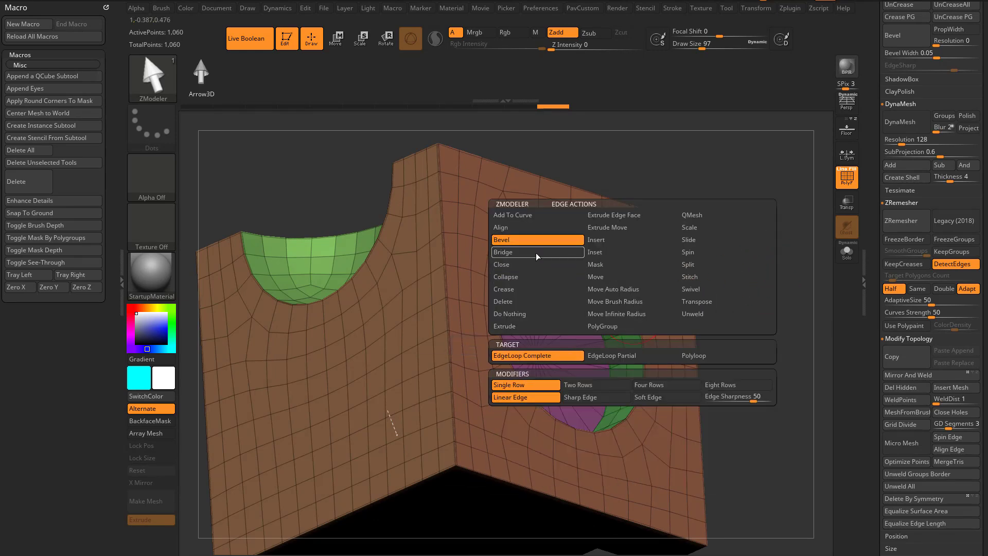
{"action": "left_click", "coordinate": [503, 252]}
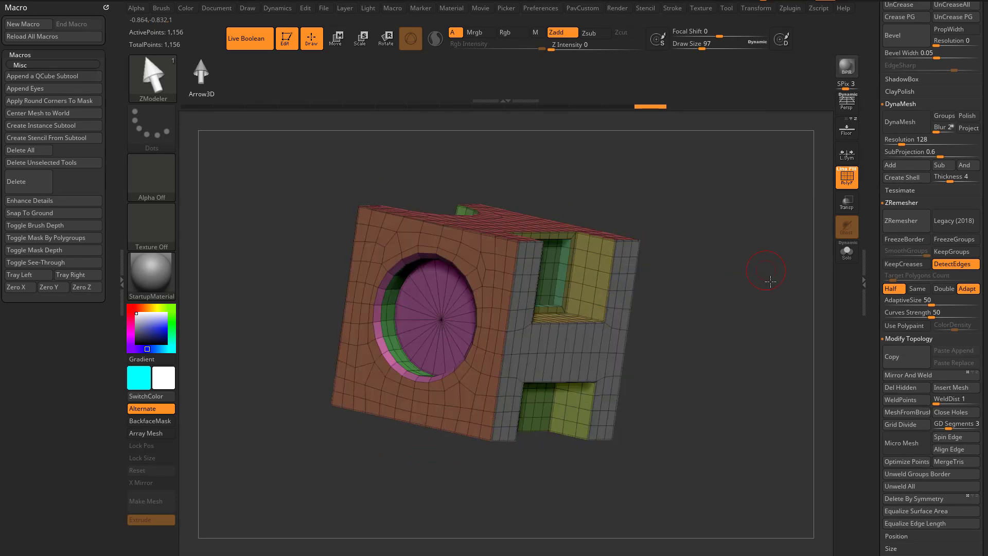
{"action": "left_click", "coordinate": [846, 178]}
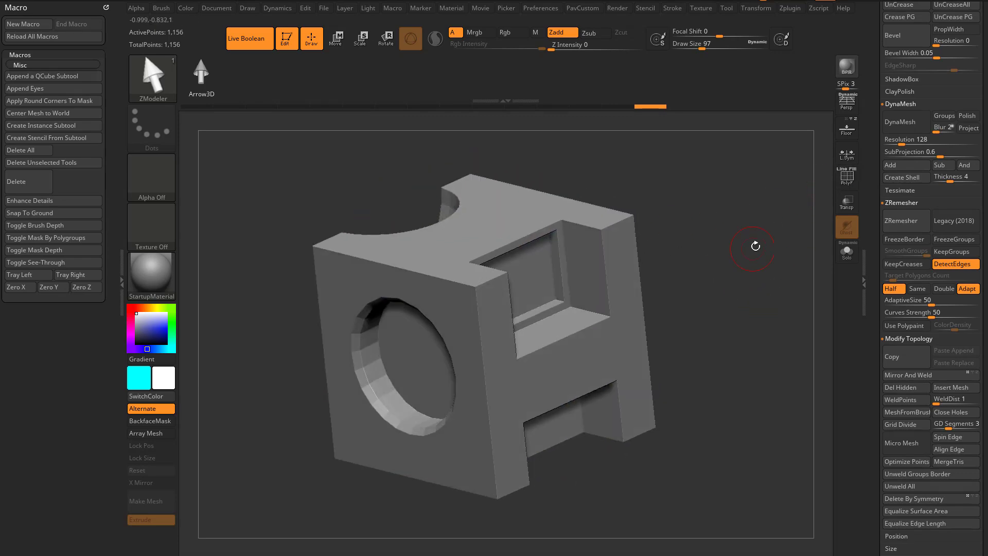
{"action": "scroll", "scroll_direction": "down", "scroll_amount": 3}
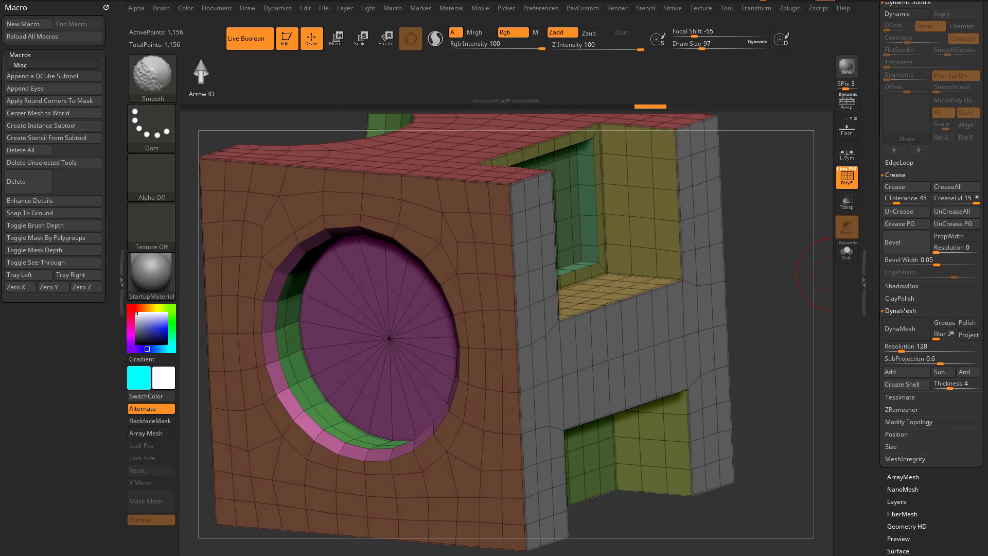
- Enable Dynamic Subdiv with SmoothSubdiv and hide PolyF to view the smoothed box
{"action": "left_click", "coordinate": [955, 223]}
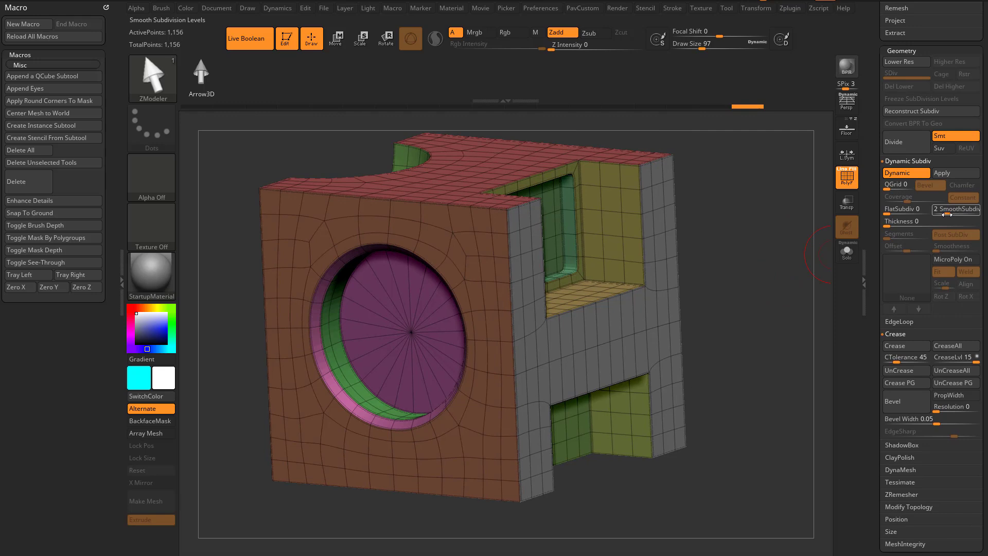
{"action": "left_click", "coordinate": [956, 208]}
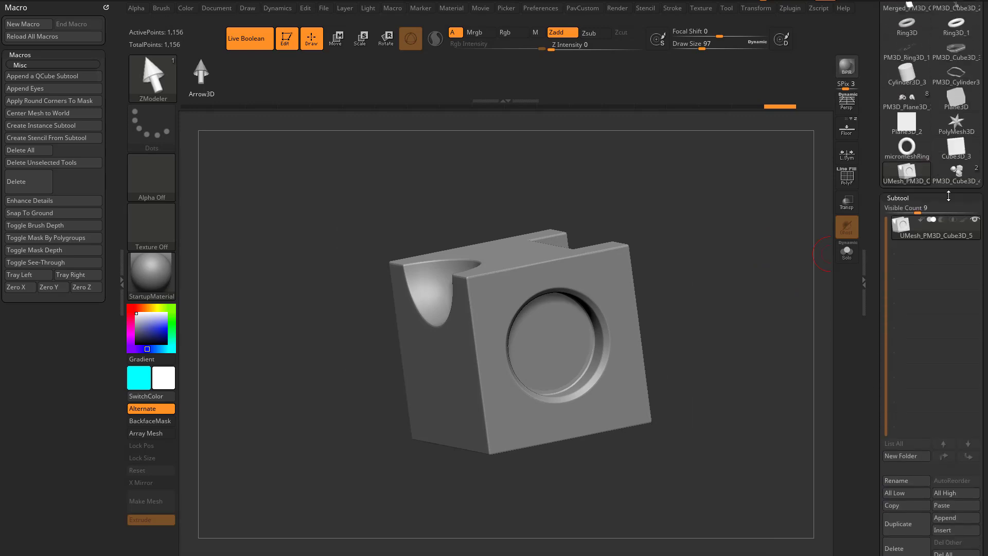
- Switch to the PM3D_Cube3D tool, duplicate its cutter subtool and adjust Boolean mode icons
{"action": "left_click", "coordinate": [936, 225]}
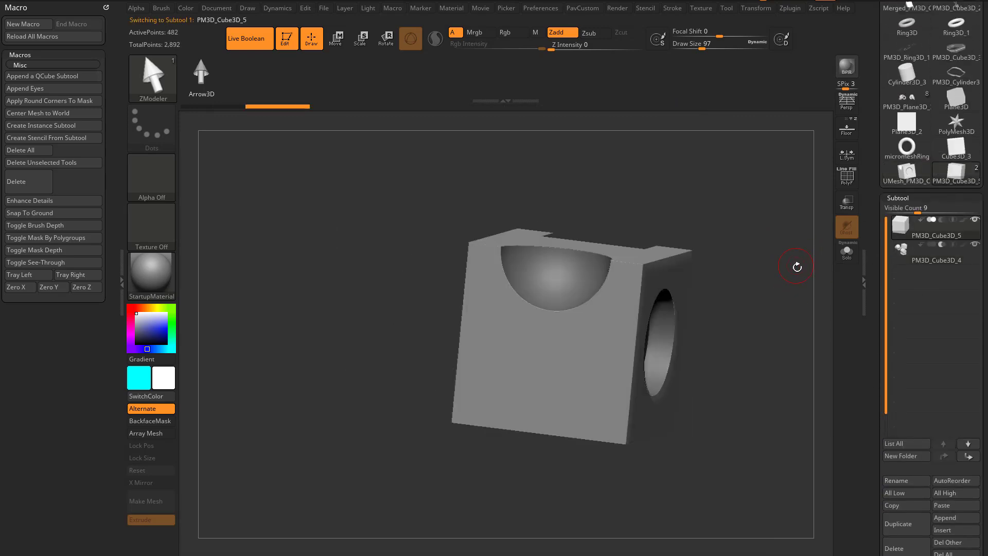
{"action": "left_click", "coordinate": [935, 259]}
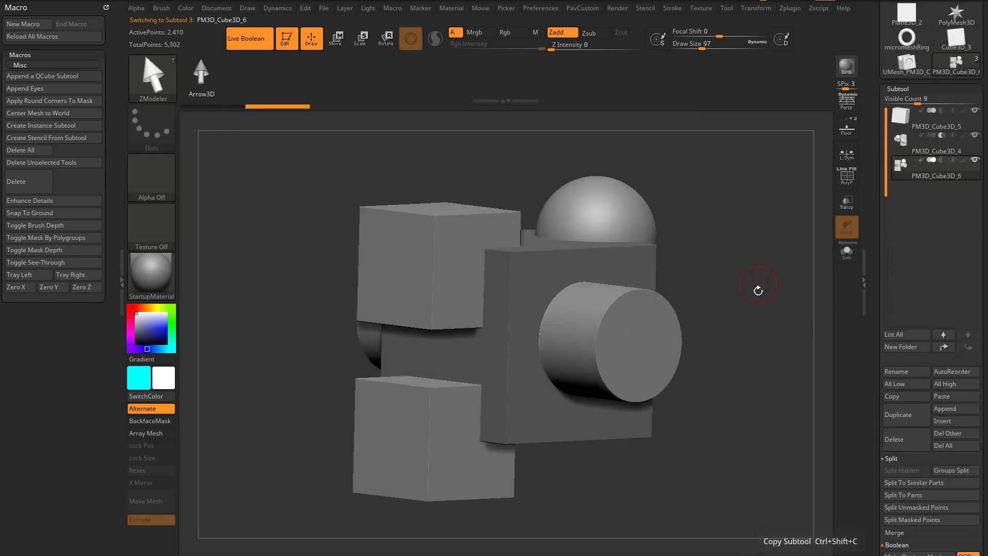
{"action": "mouse_move", "coordinate": [932, 162]}
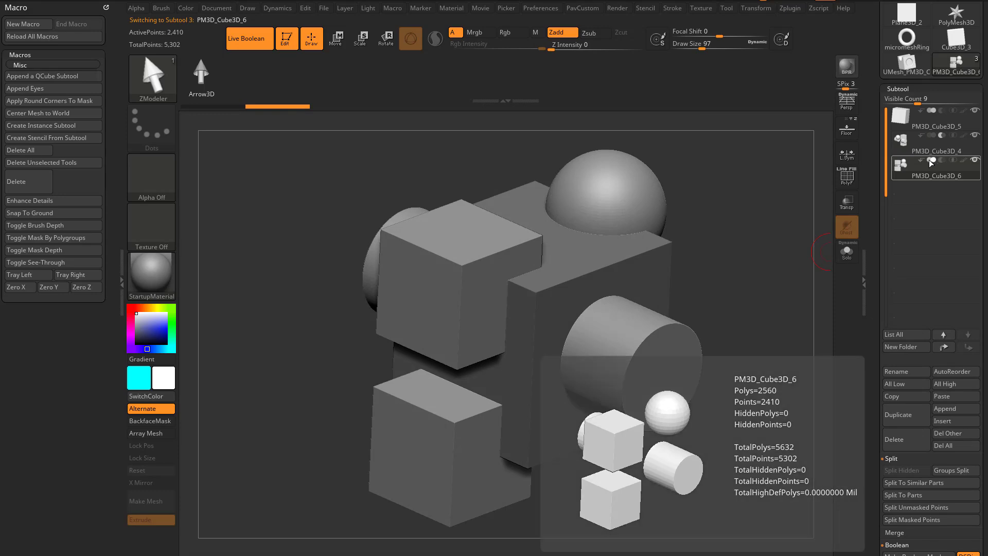
{"action": "left_click", "coordinate": [939, 150]}
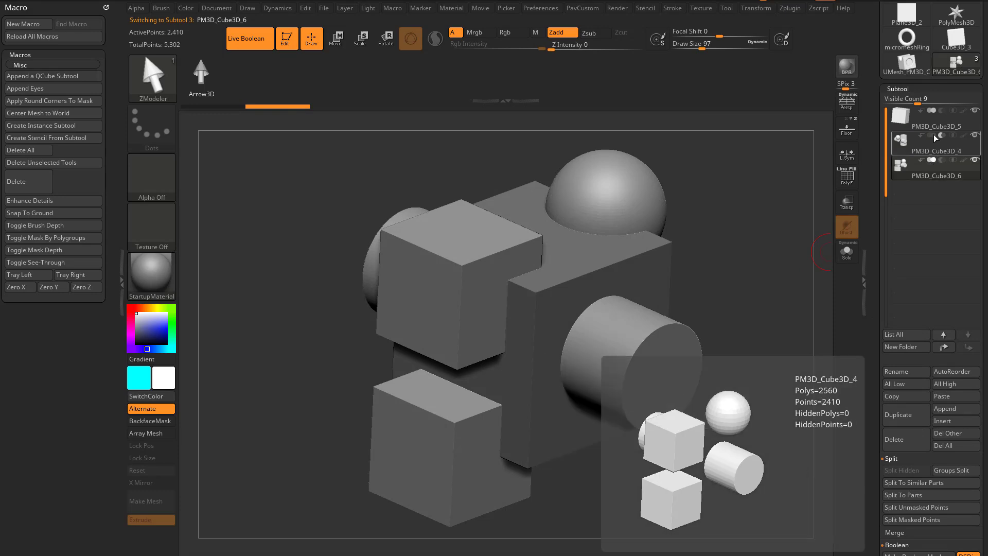
{"action": "left_click", "coordinate": [936, 171]}
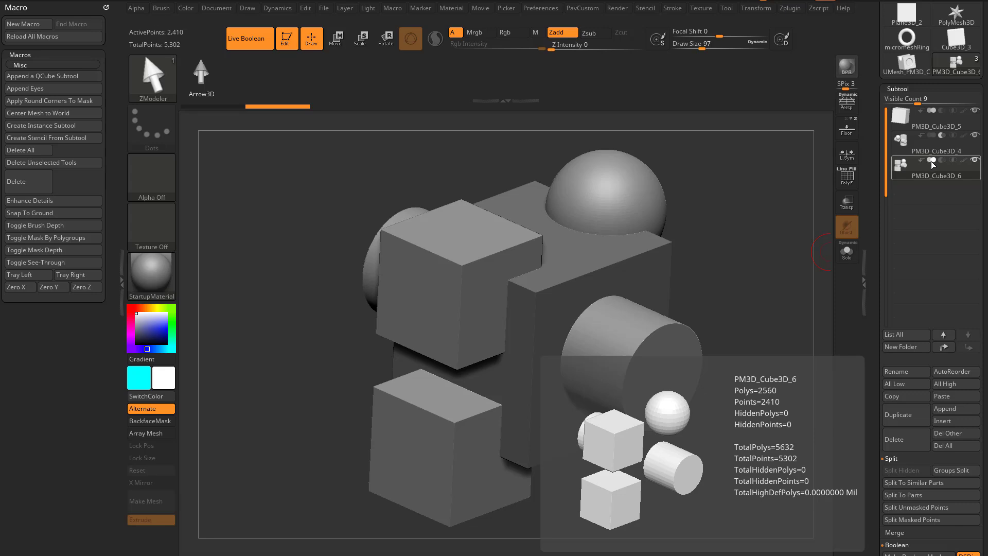
{"action": "mouse_move", "coordinate": [943, 165]}
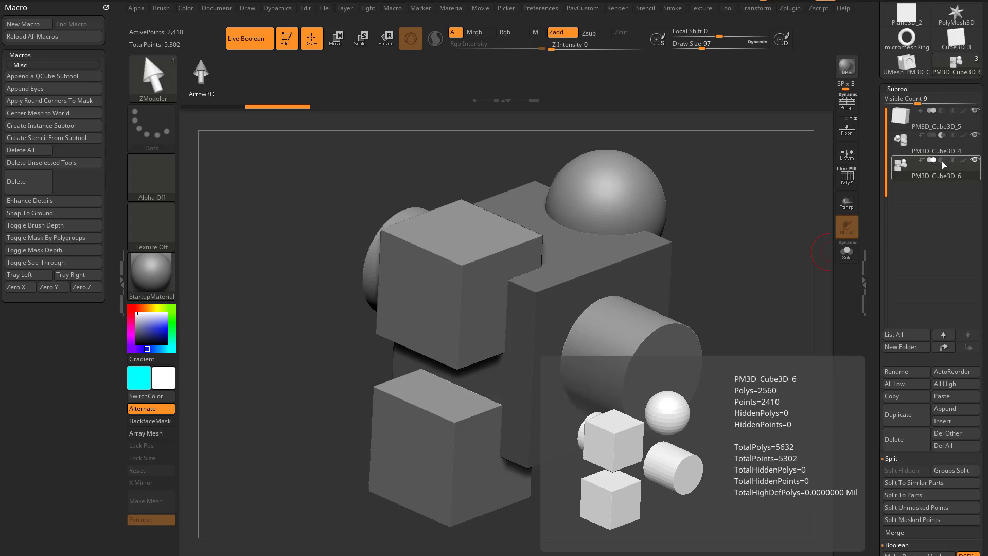
{"action": "mouse_move", "coordinate": [953, 165]}
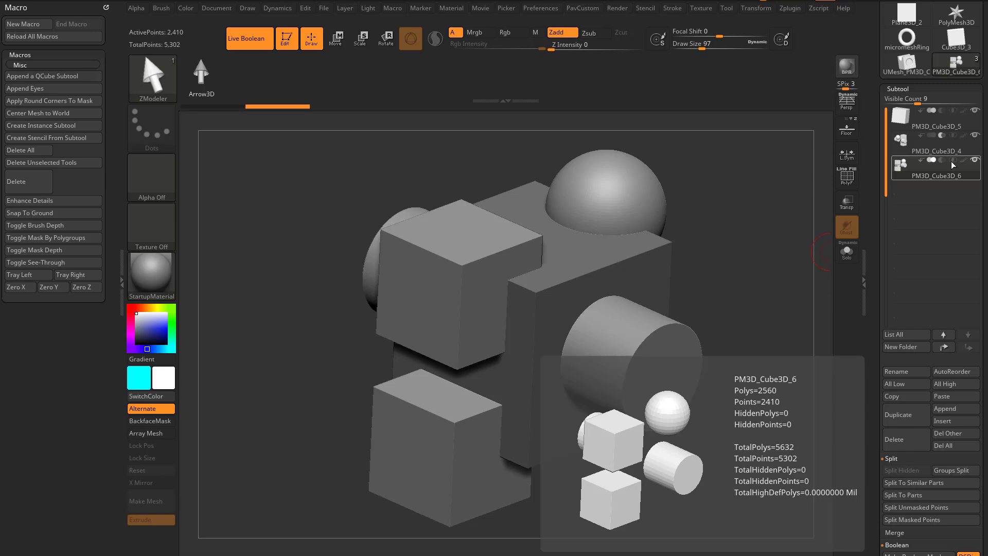
{"action": "left_click", "coordinate": [846, 177]}
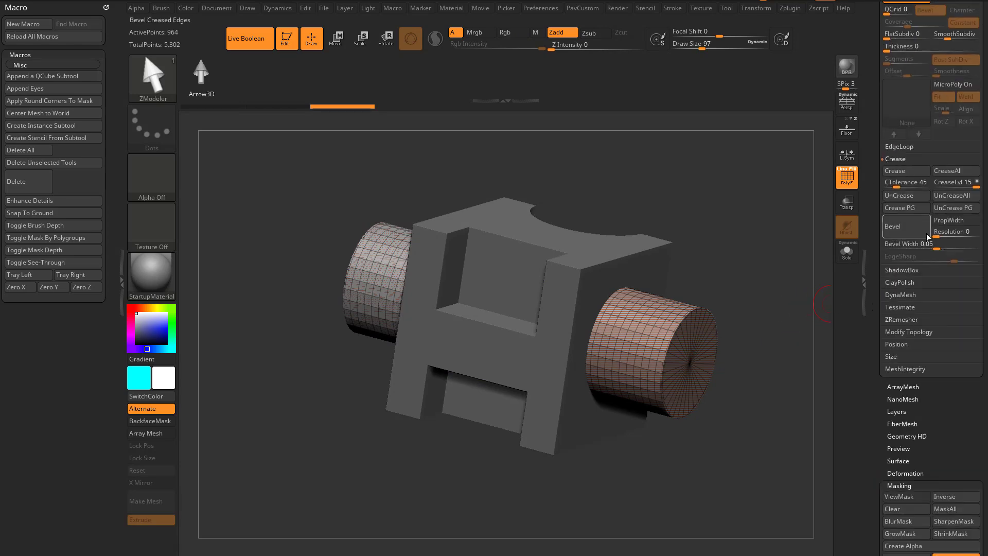
- Delete hidden geometry in PM3D_Cube3D_6 to keep only the two cylinders, checking from the front
{"action": "left_click", "coordinate": [908, 331]}
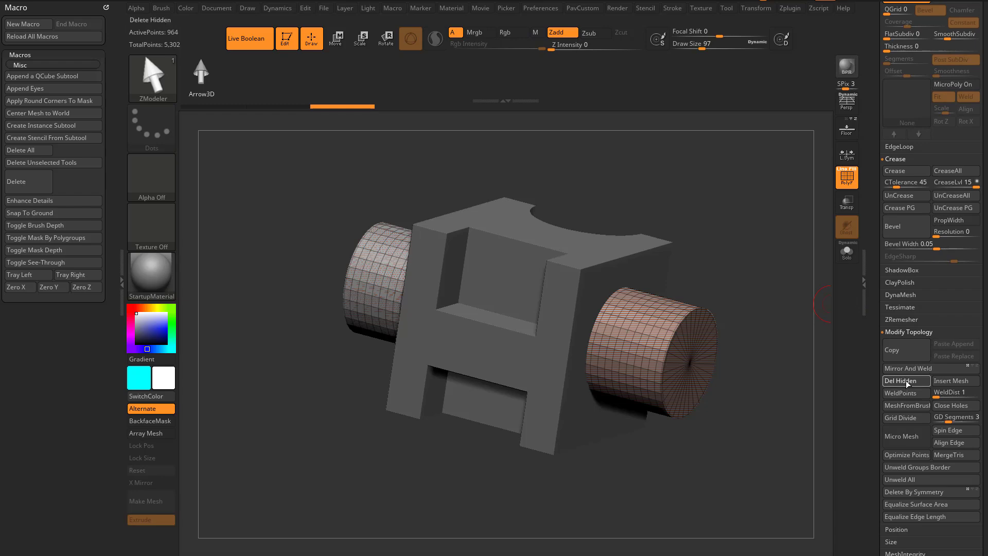
{"action": "left_click", "coordinate": [898, 381]}
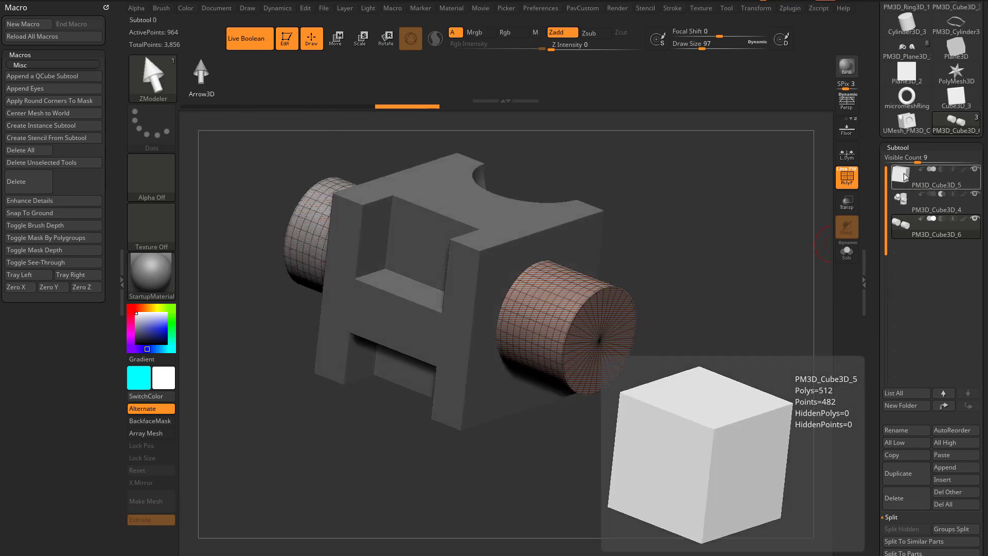
{"action": "left_click", "coordinate": [933, 225]}
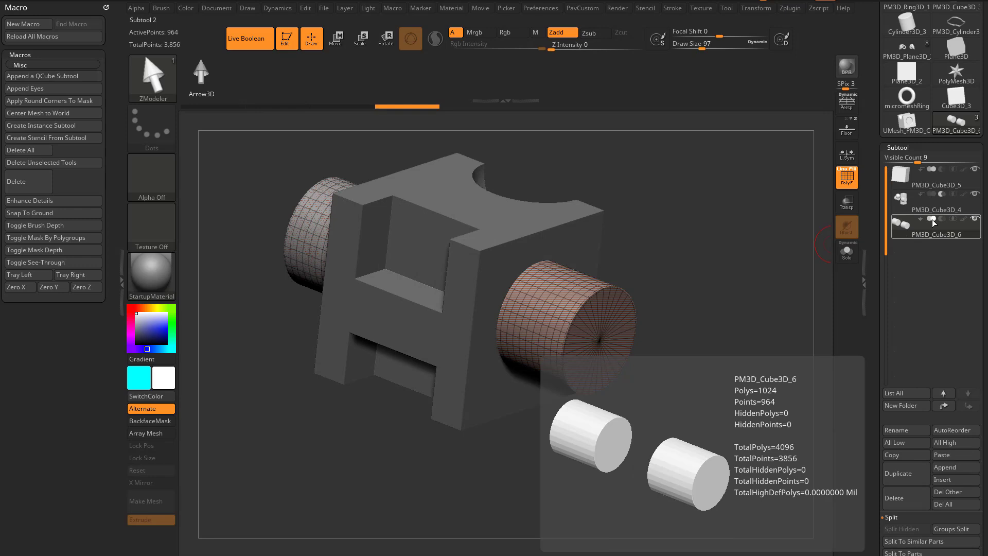
{"action": "left_click", "coordinate": [847, 174]}
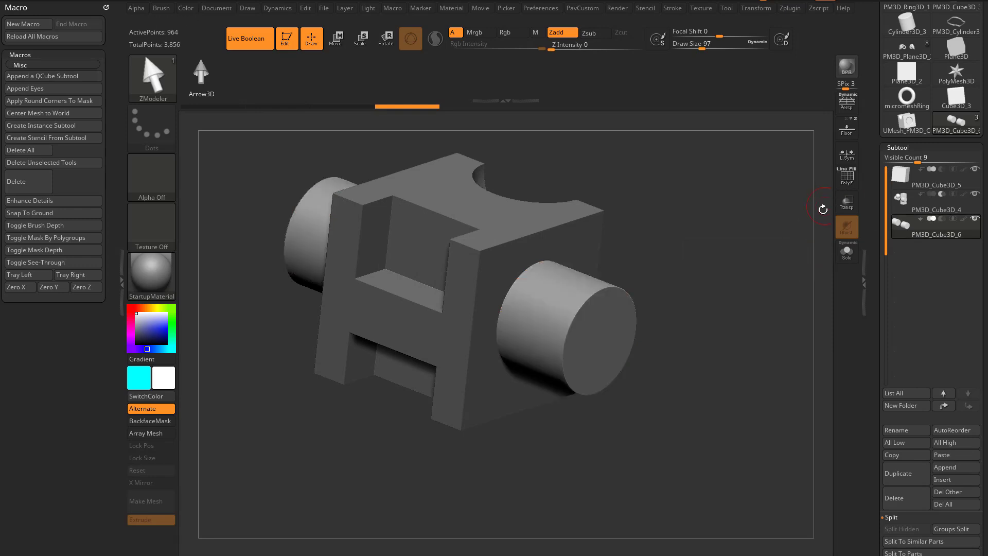
{"action": "left_click", "coordinate": [335, 37]}
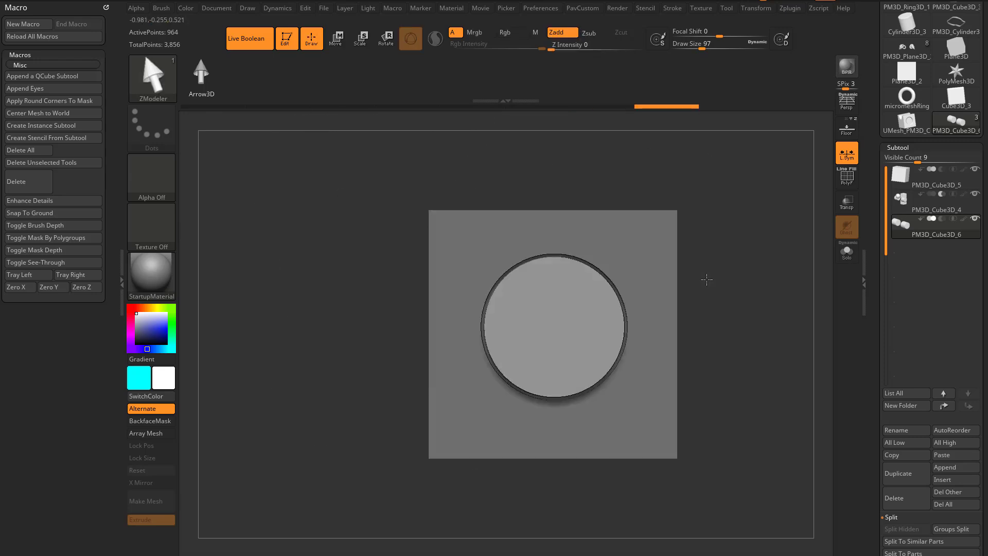
{"action": "left_click", "coordinate": [335, 38]}
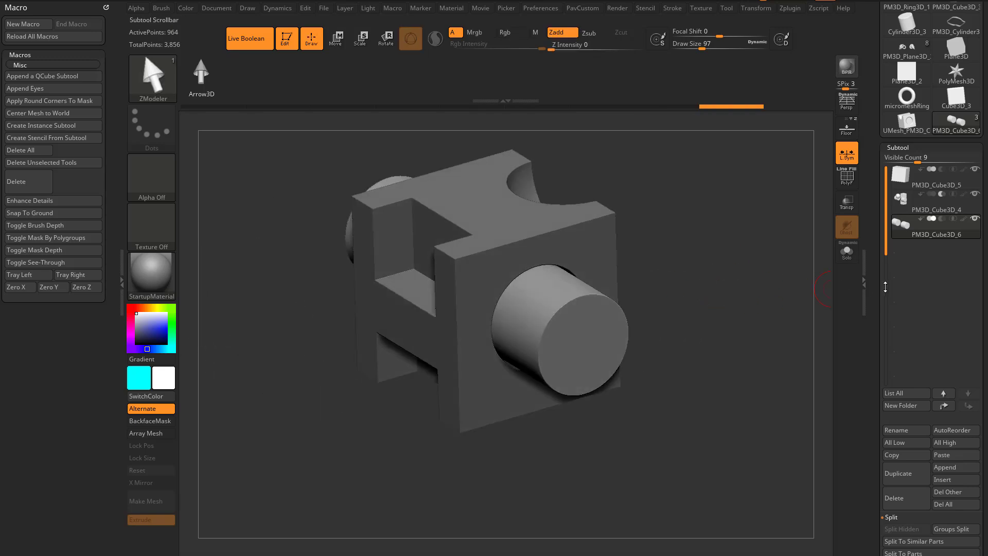
- Enable DSDiv in Subtool > Boolean so the Boolean mesh allows dynamic subdivision
{"action": "scroll", "scroll_direction": "down", "scroll_amount": 3}
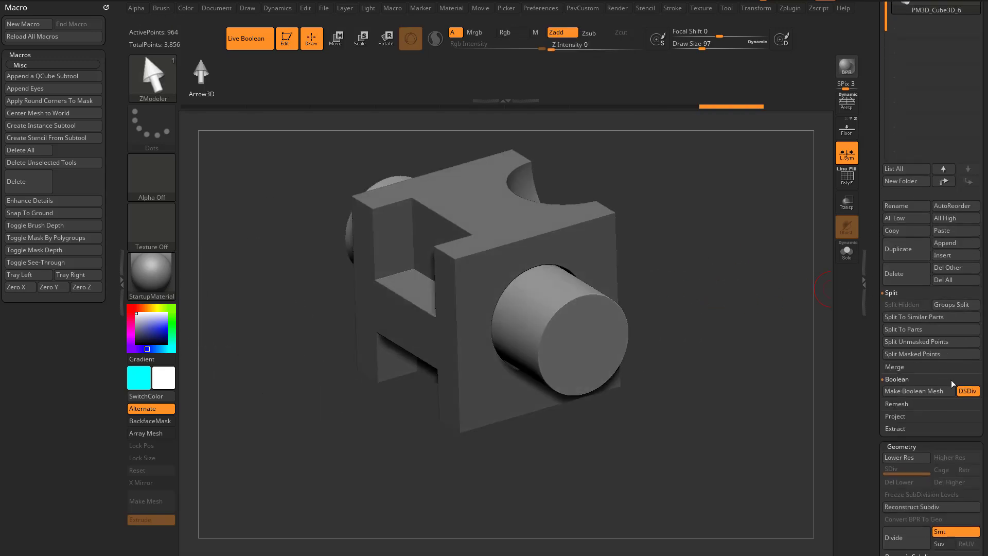
{"action": "left_click", "coordinate": [914, 390]}
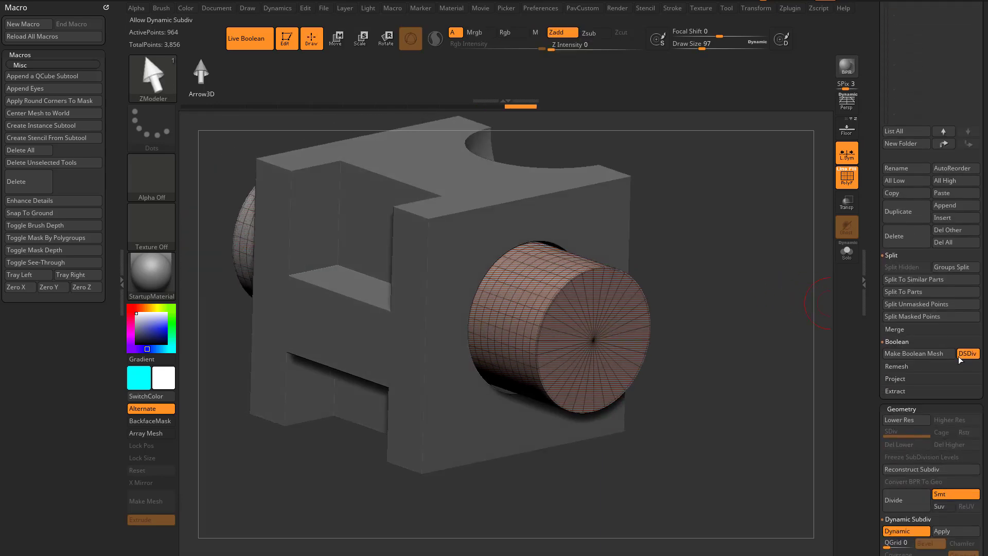
{"action": "left_click", "coordinate": [914, 353]}
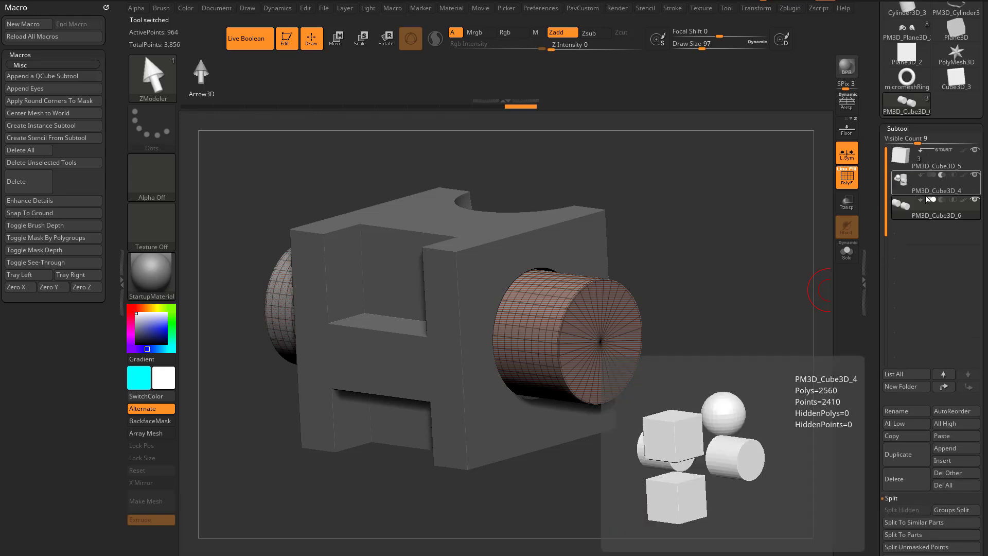
- Insert a QCube at the cylinder end, reorder subtools, and disable dynamic subdivision for sharp edges
{"action": "left_click", "coordinate": [935, 211]}
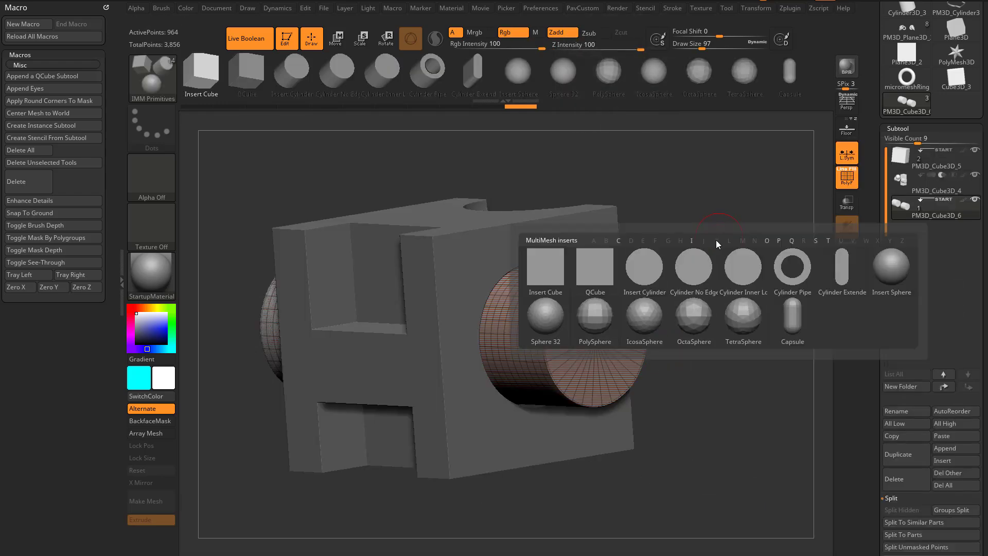
{"action": "left_click", "coordinate": [593, 267]}
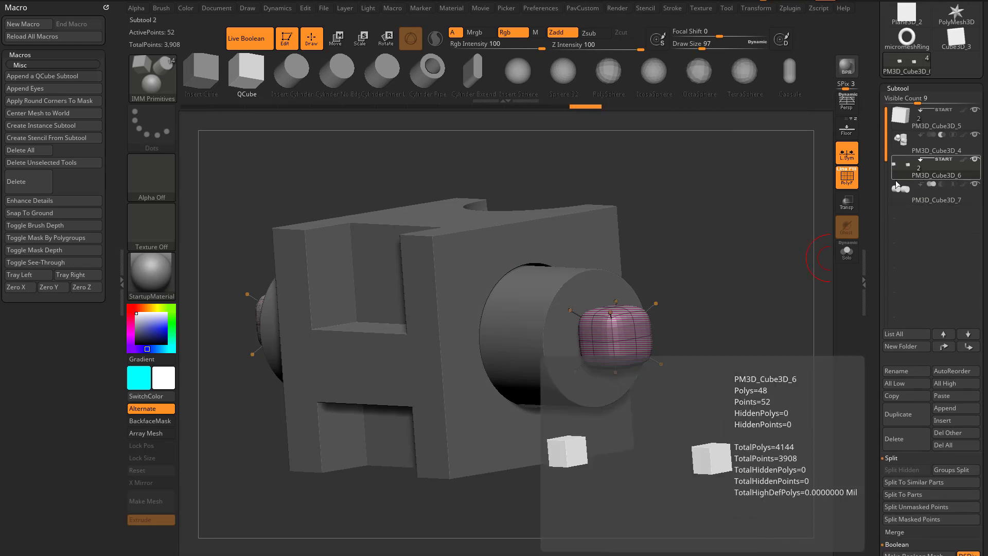
{"action": "left_click", "coordinate": [935, 185]}
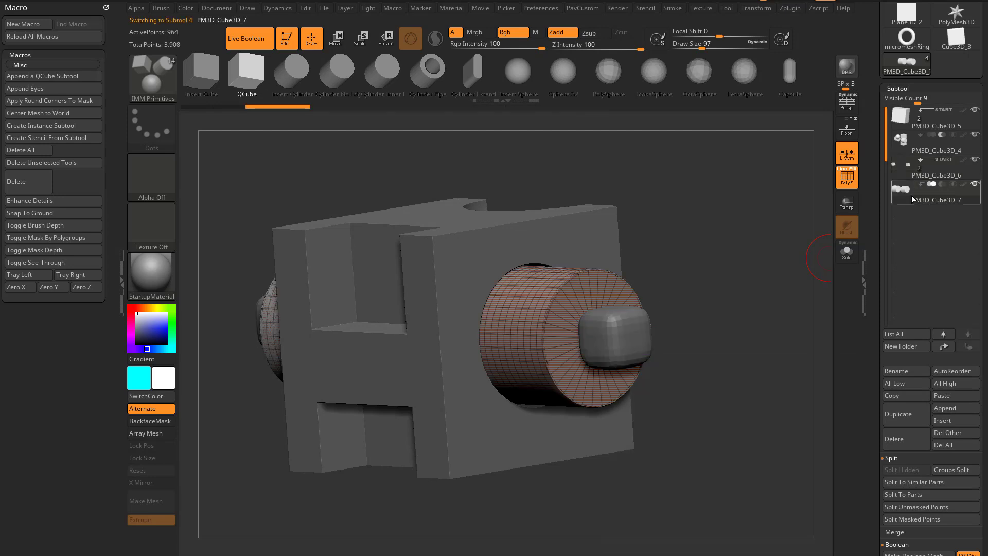
{"action": "left_click", "coordinate": [968, 335]}
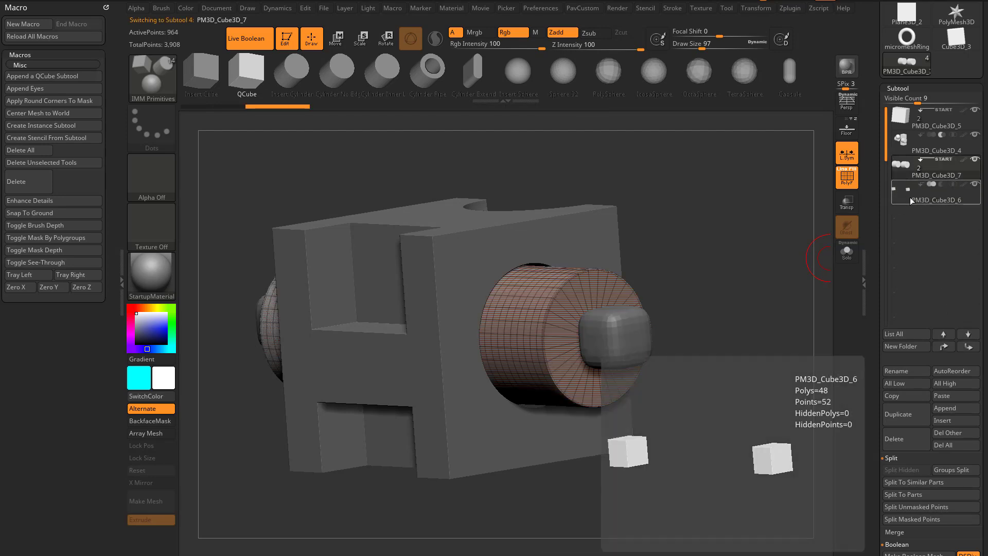
{"action": "left_click", "coordinate": [935, 200]}
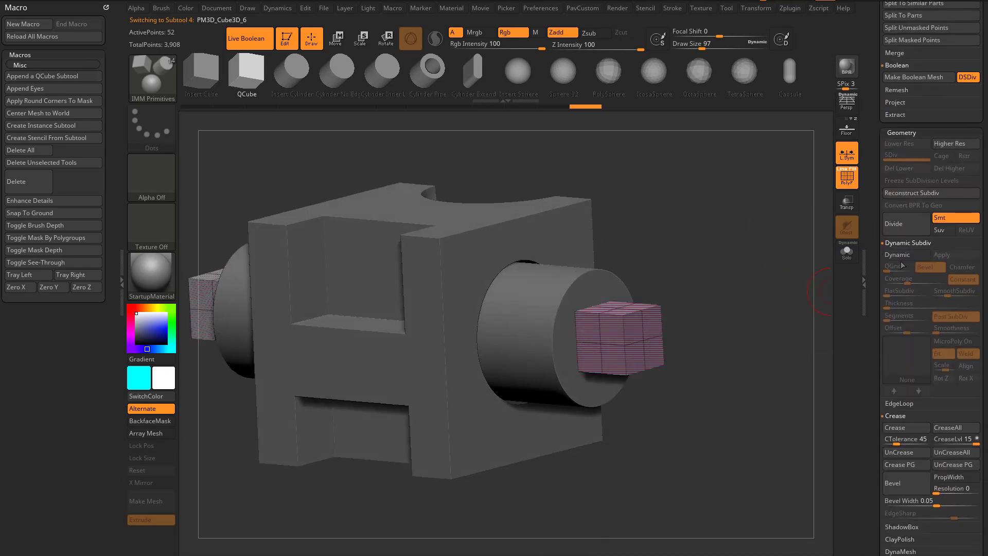
{"action": "left_click", "coordinate": [906, 255]}
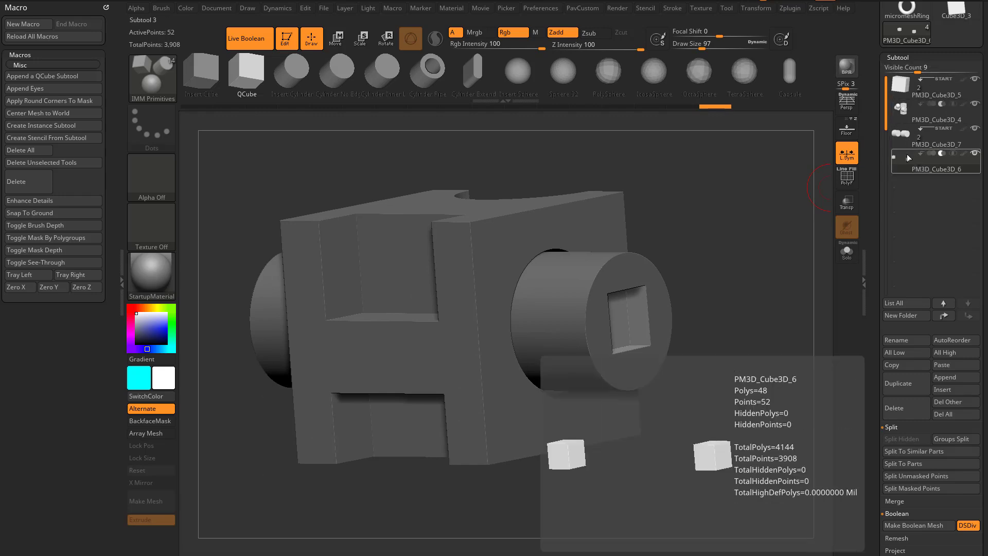
{"action": "left_click", "coordinate": [336, 39]}
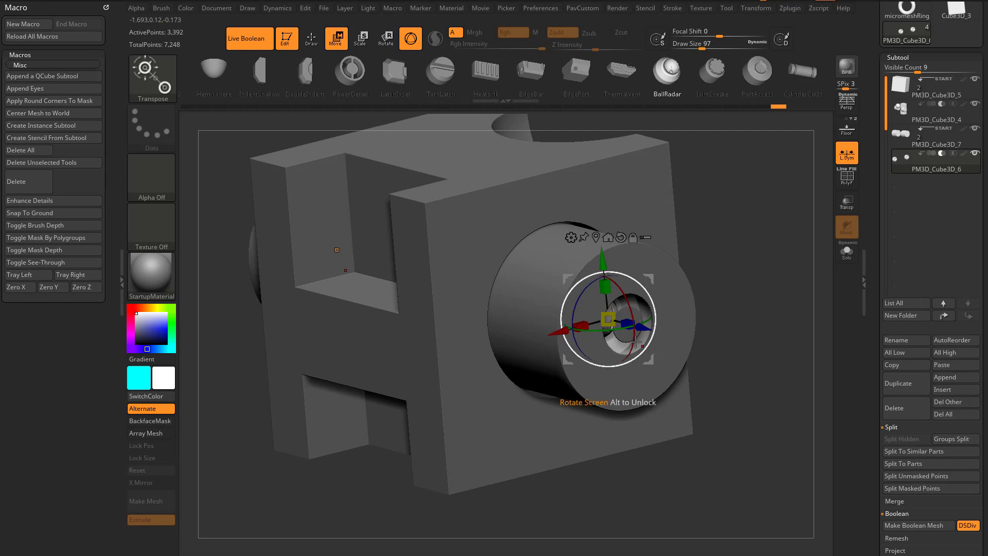
- Finish positioning the BallRadar insert inside the cylinder opening and exit Transpose
{"action": "left_click", "coordinate": [311, 38]}
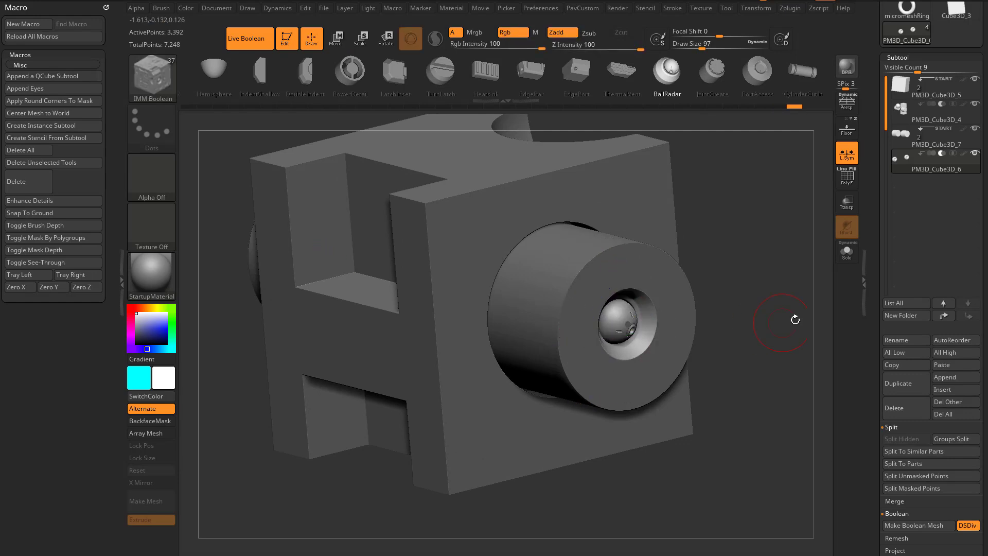
{"action": "left_click", "coordinate": [336, 38]}
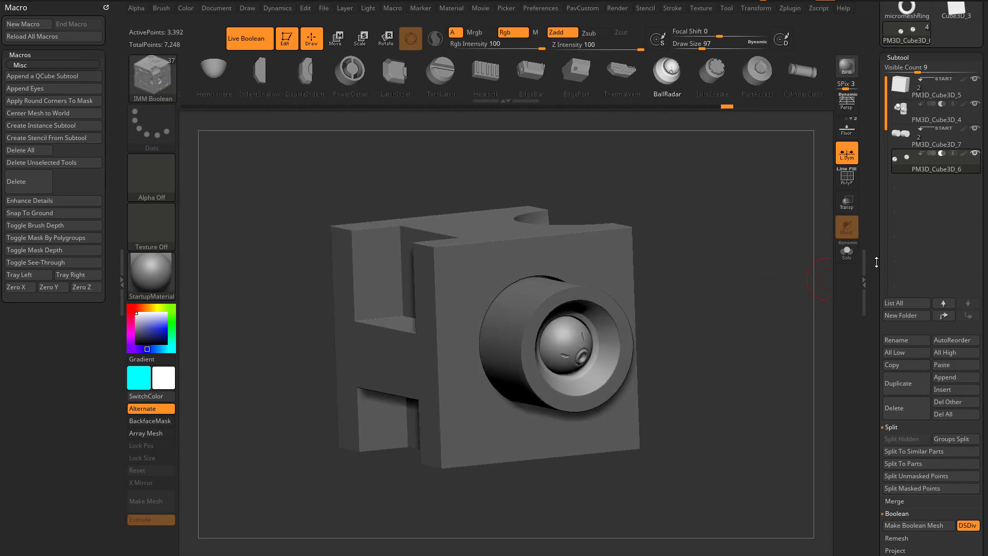
- Run Make Boolean Mesh, view the UMesh tool with Solo on and off, then reselect the original
{"action": "scroll", "scroll_direction": "down", "scroll_amount": 3}
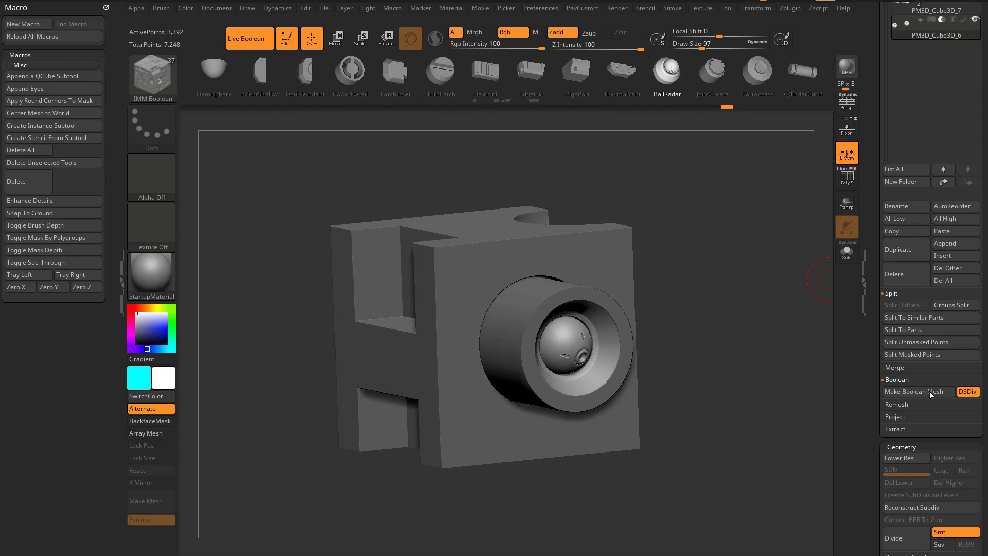
{"action": "left_click", "coordinate": [917, 391]}
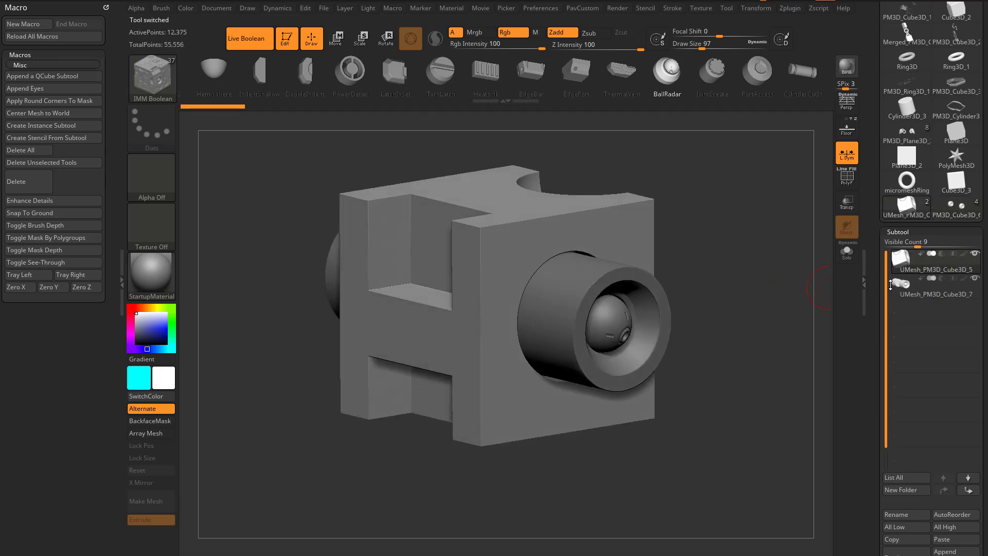
{"action": "left_click", "coordinate": [847, 251]}
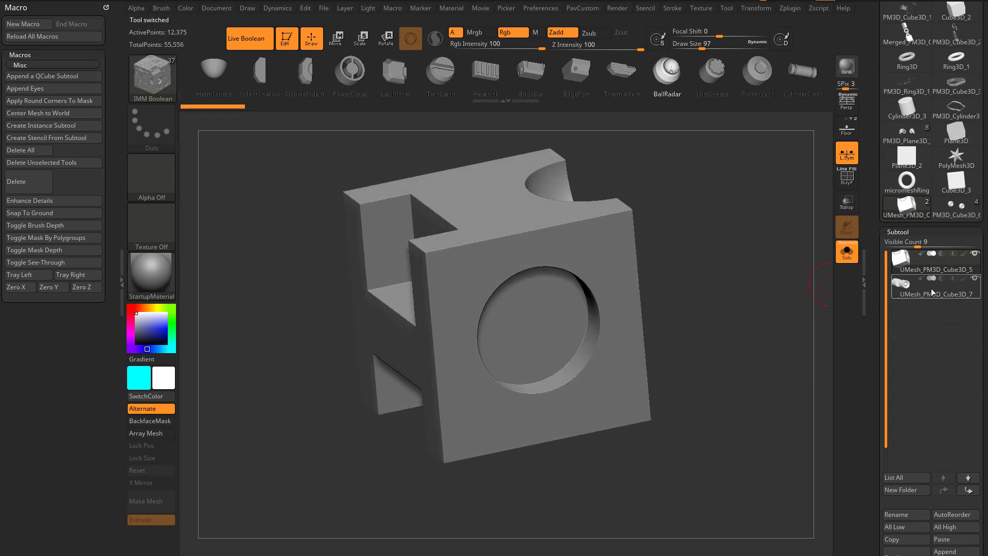
{"action": "left_click", "coordinate": [934, 293]}
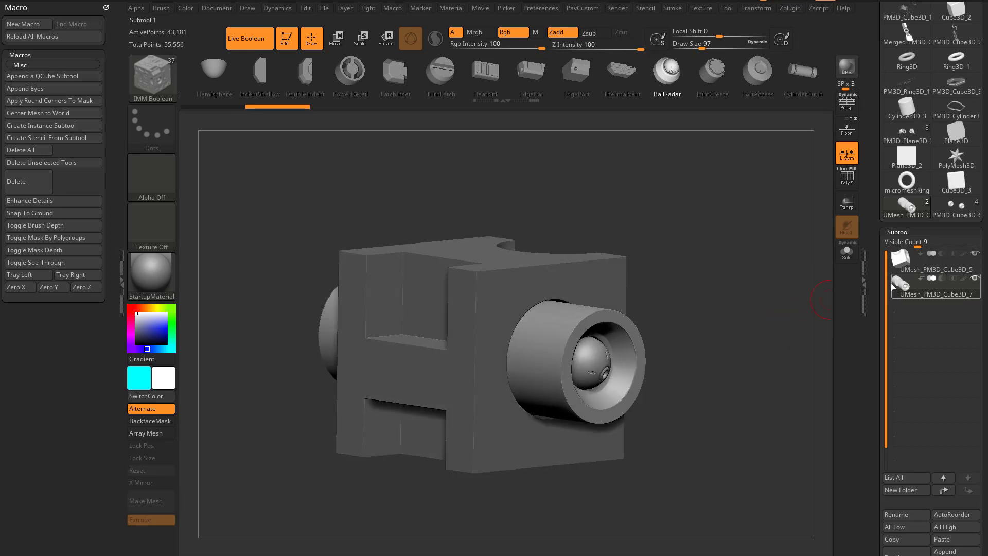
{"action": "left_click", "coordinate": [19, 150]}
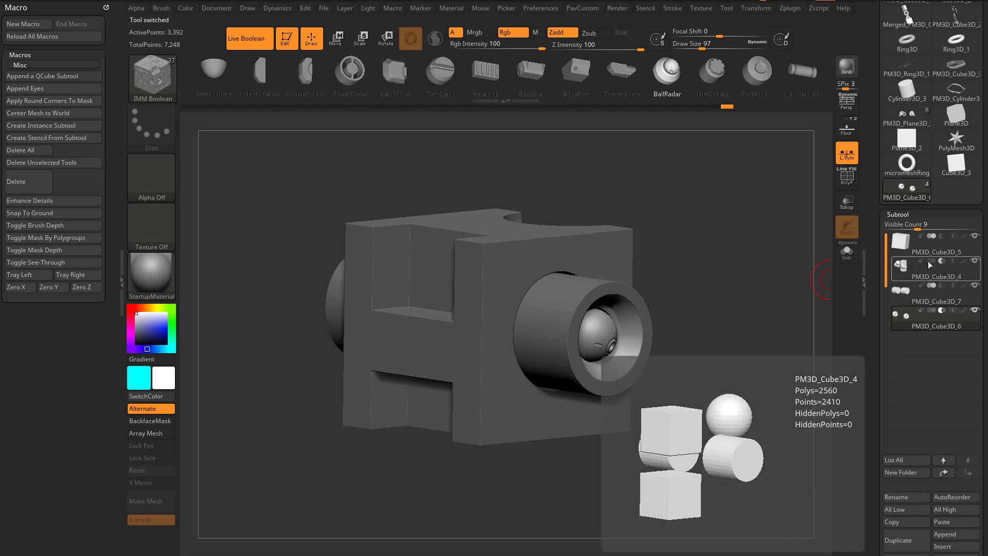
- Create folder 'First' for the box subtools, then folder 'Second' for the cylinder subtools
{"action": "left_click", "coordinate": [936, 242]}
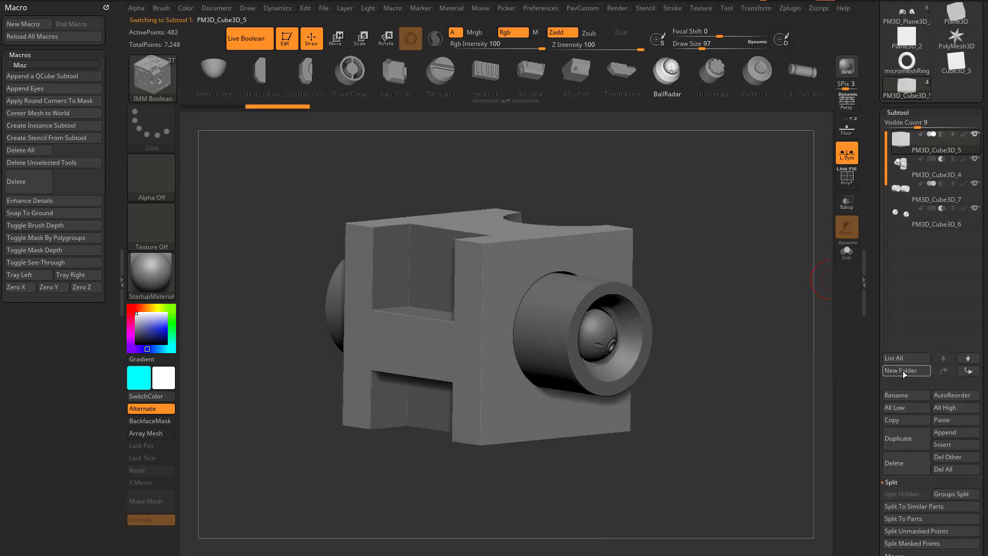
{"action": "left_click", "coordinate": [906, 370]}
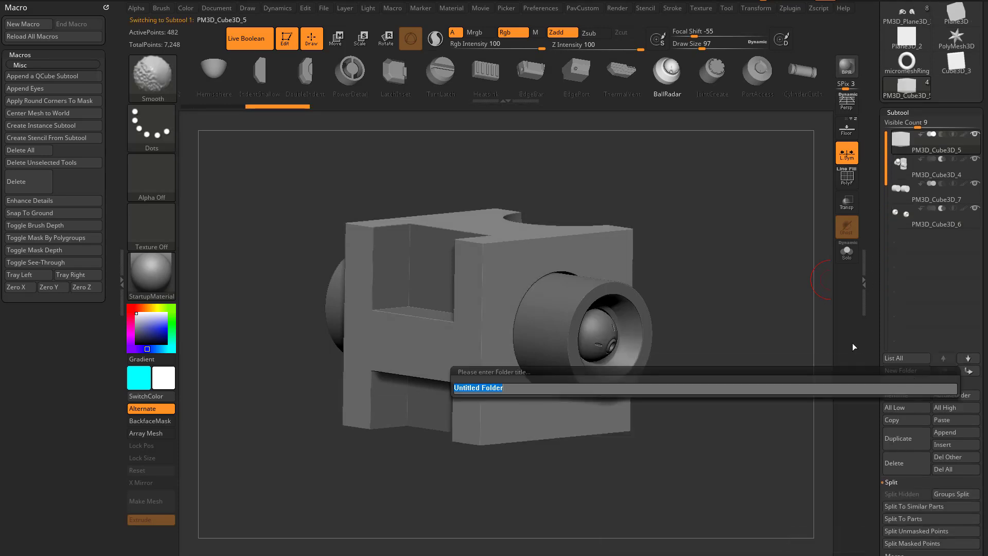
{"action": "type", "text": "First"}
{"action": "key", "text": "Return"}
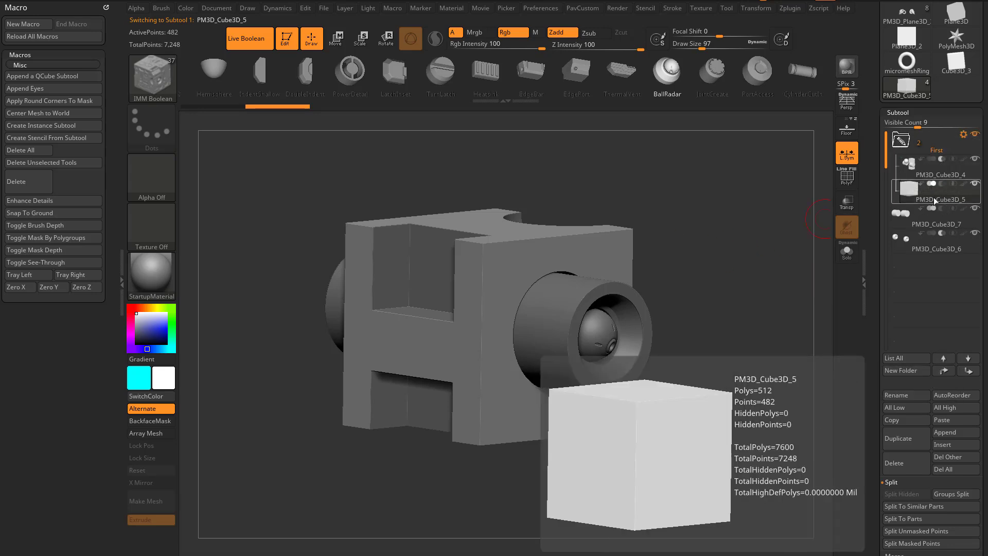
{"action": "left_click", "coordinate": [937, 186]}
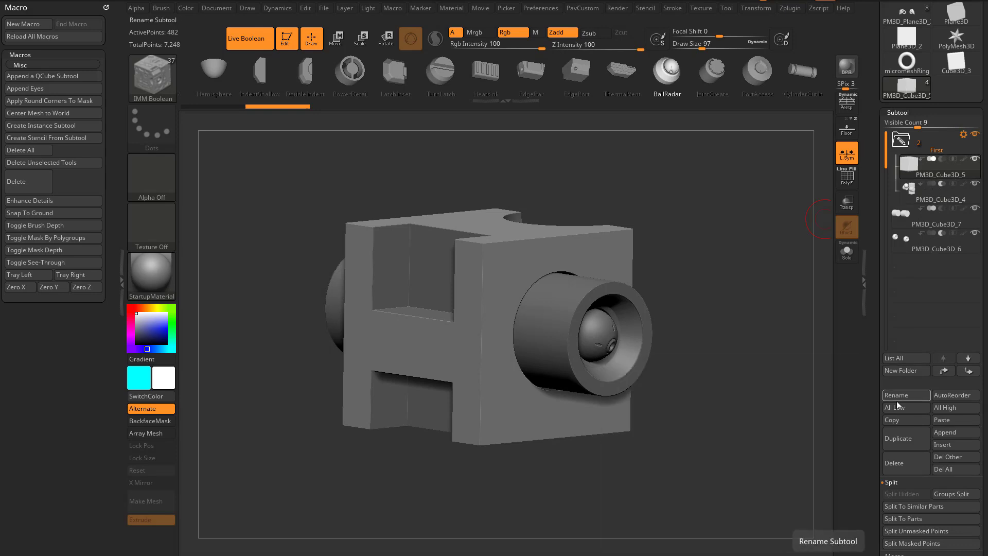
{"action": "left_click", "coordinate": [906, 371]}
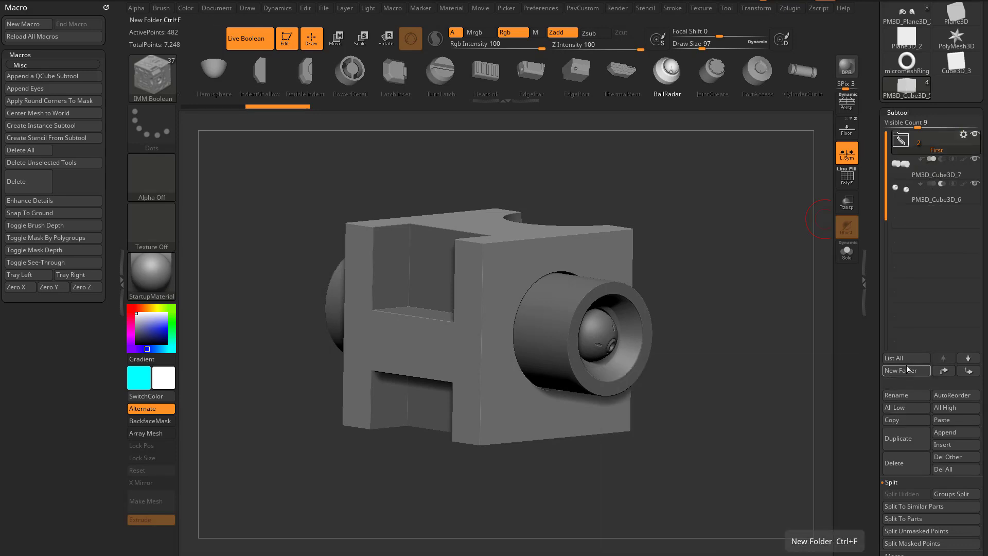
{"action": "left_click", "coordinate": [906, 370]}
{"action": "type", "text": "Second"}
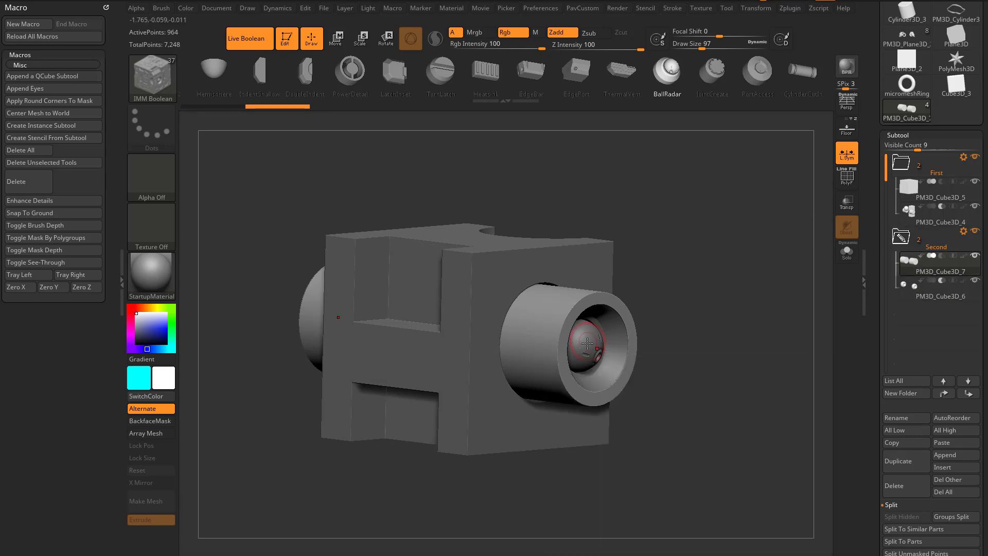
{"action": "left_click", "coordinate": [938, 222]}
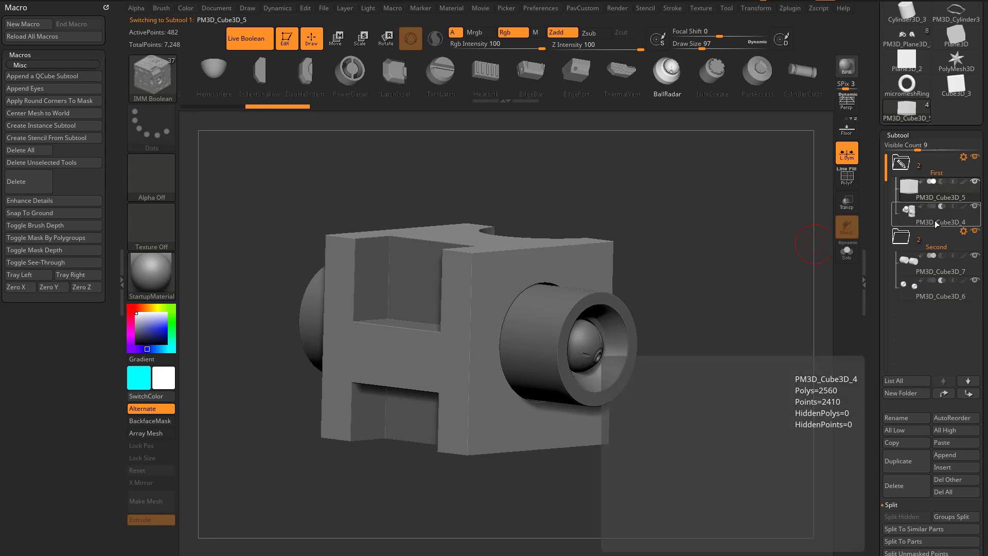
- Apply Boolean Folder to First and Boolean With DSDiv to Second, then select the results
{"action": "left_click", "coordinate": [935, 222]}
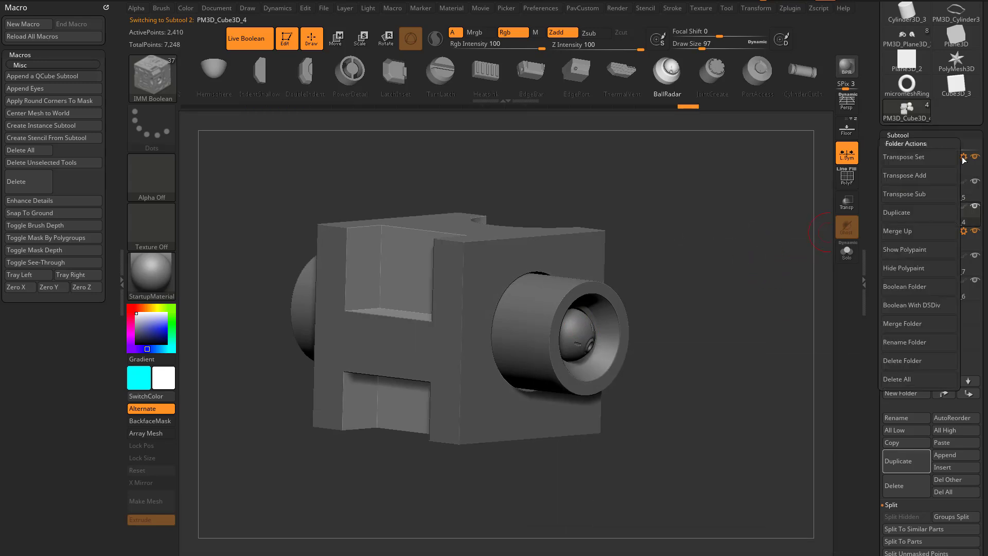
{"action": "left_click", "coordinate": [905, 286]}
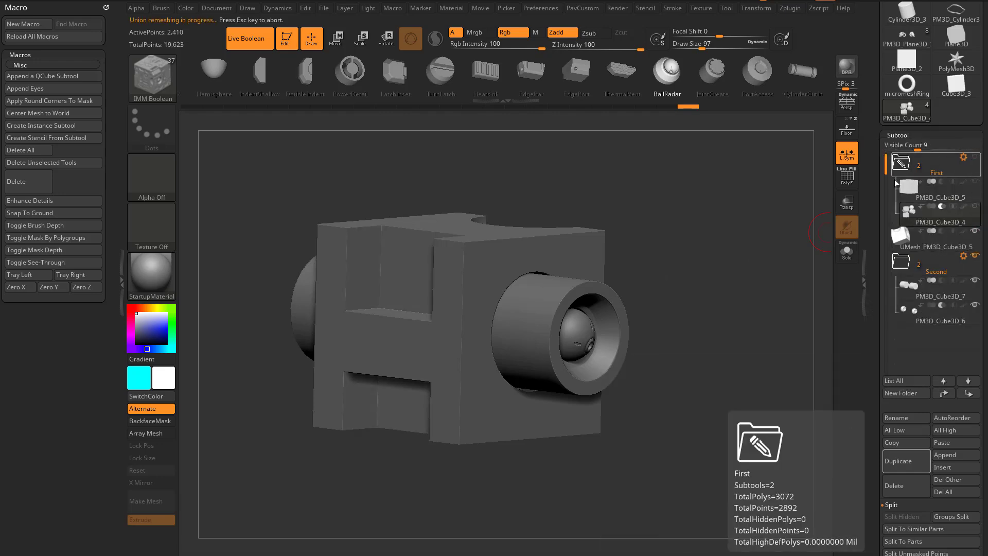
{"action": "mouse_move", "coordinate": [957, 178]}
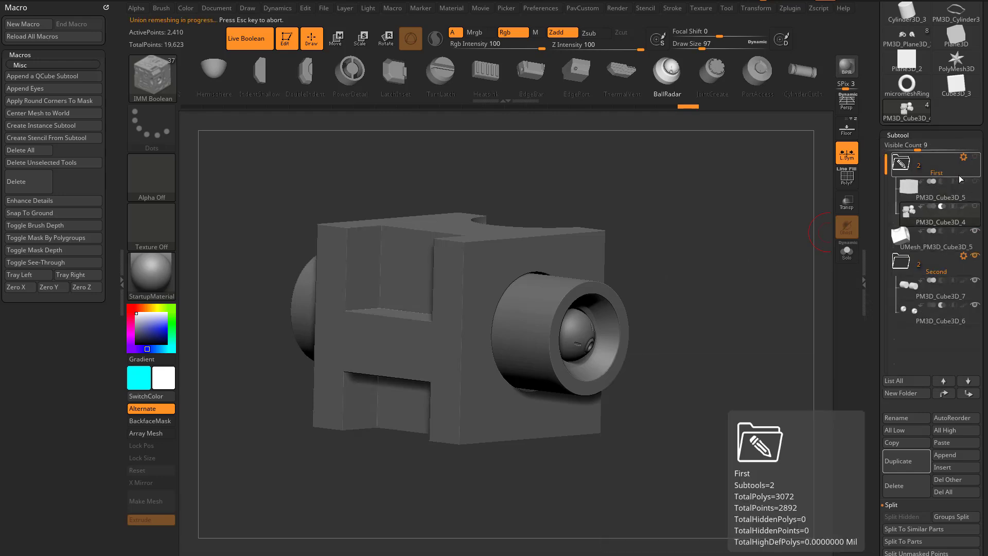
{"action": "mouse_move", "coordinate": [935, 247]}
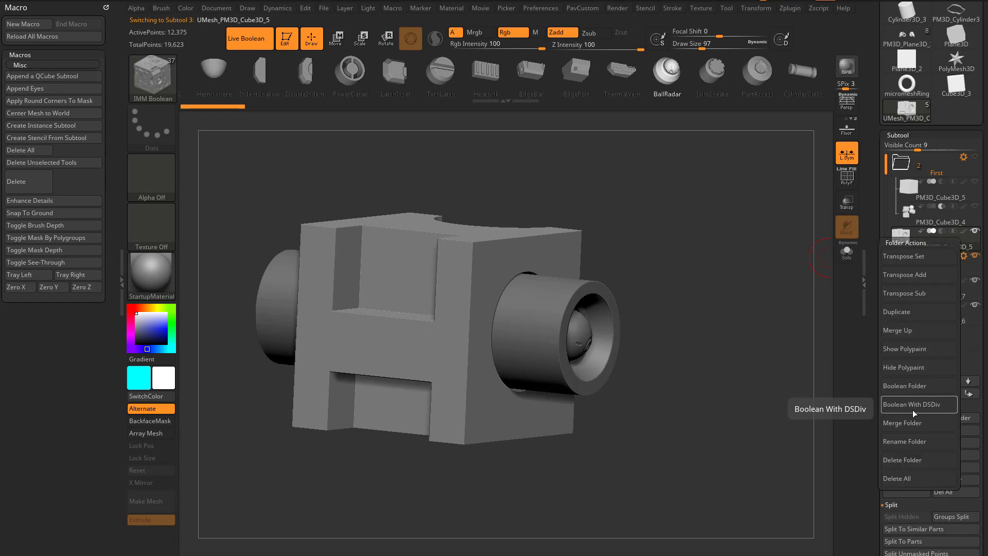
{"action": "left_click", "coordinate": [918, 404]}
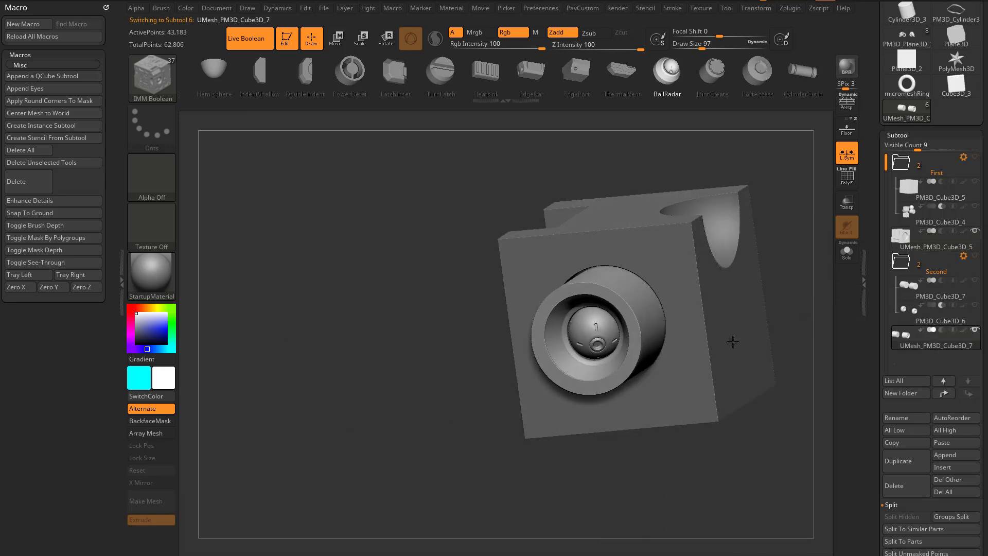
{"action": "left_click", "coordinate": [935, 213]}
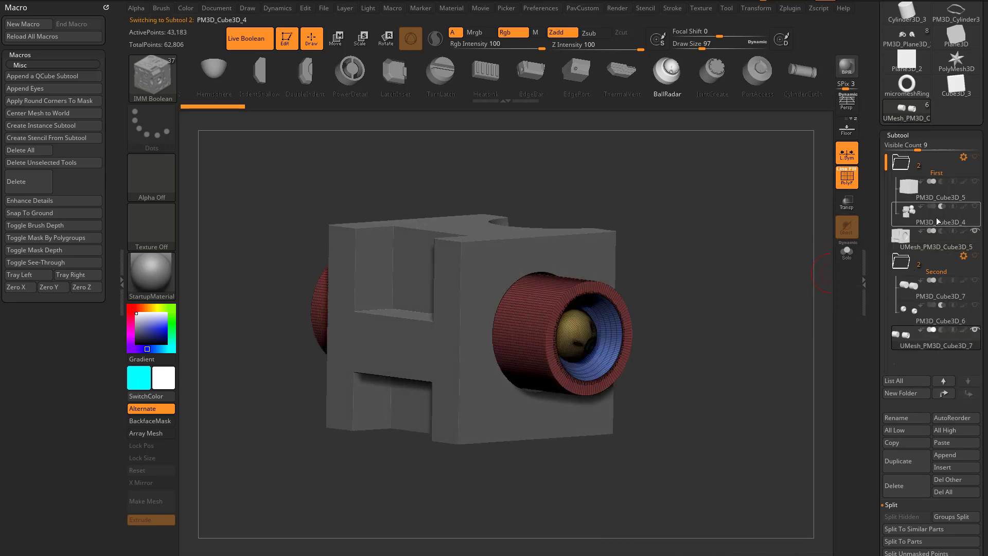
{"action": "left_click", "coordinate": [936, 345]}
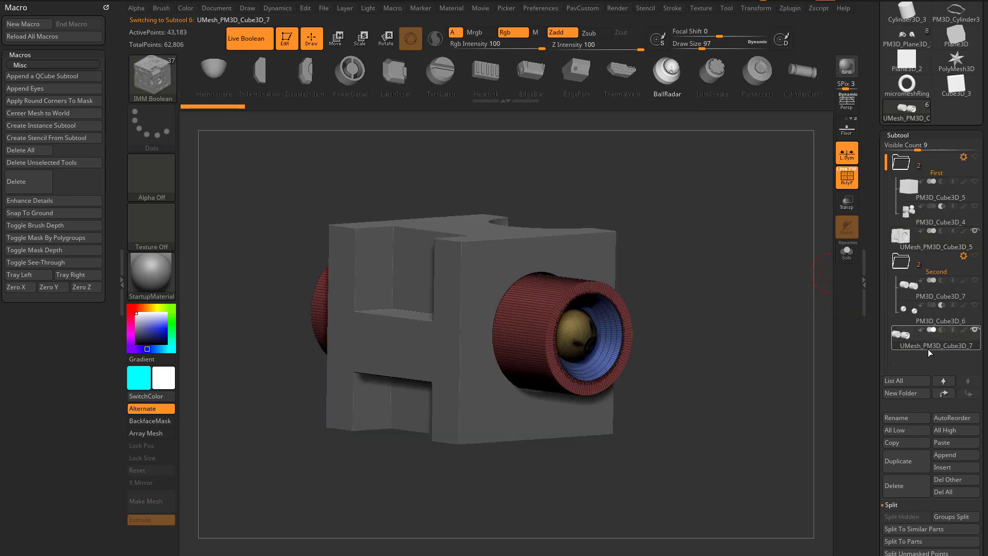